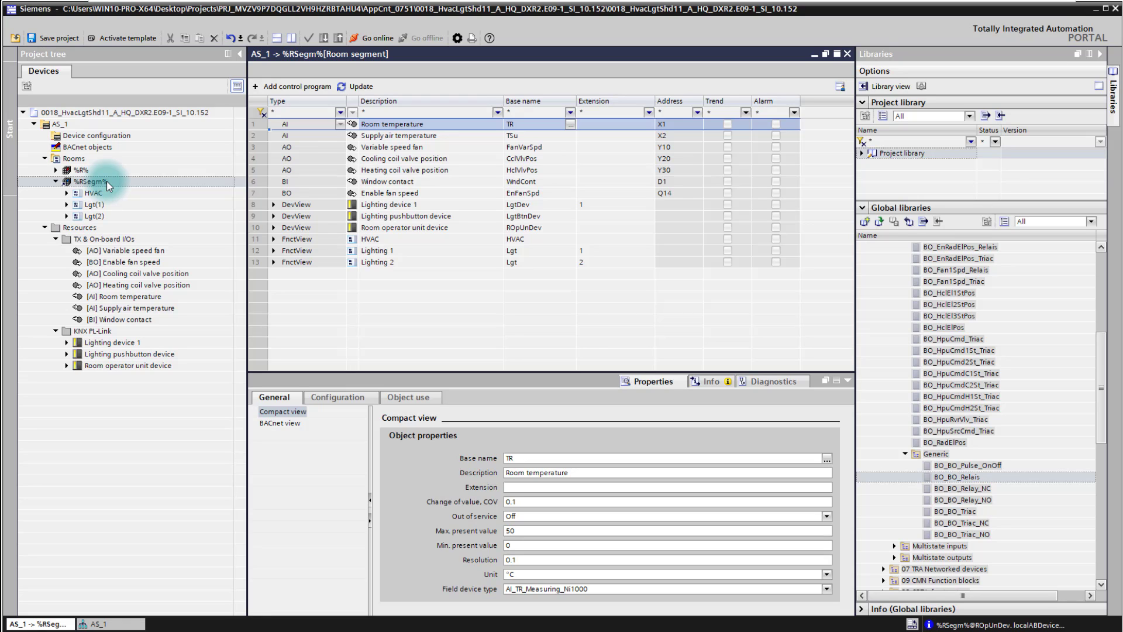
- Start adding a control program to the room segment from its context menu
right_click(90, 183)
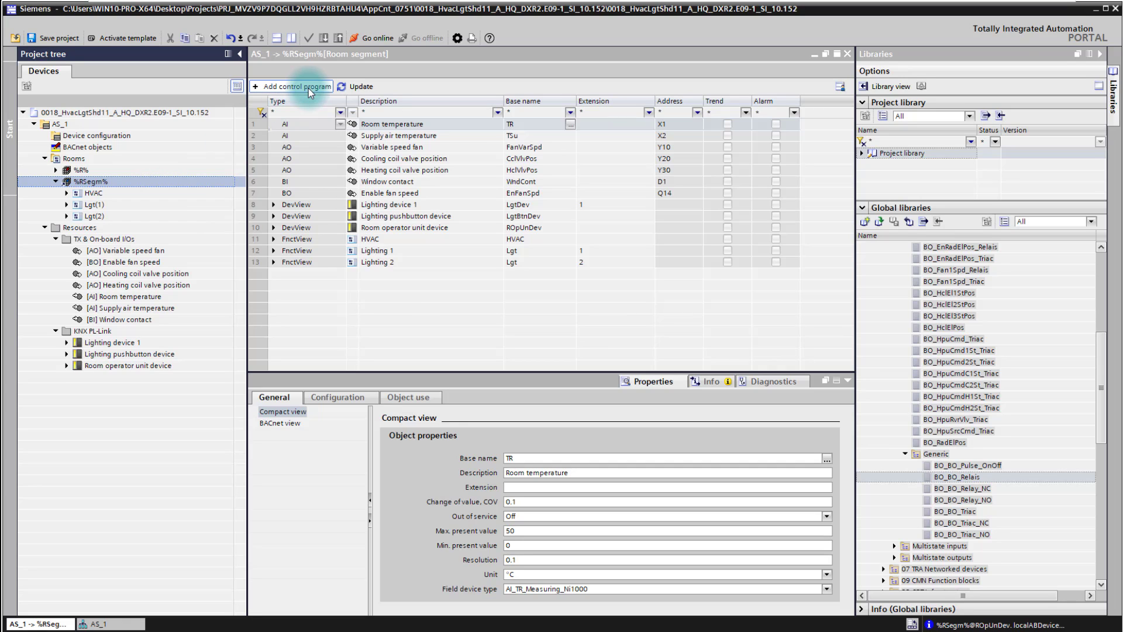
click(296, 86)
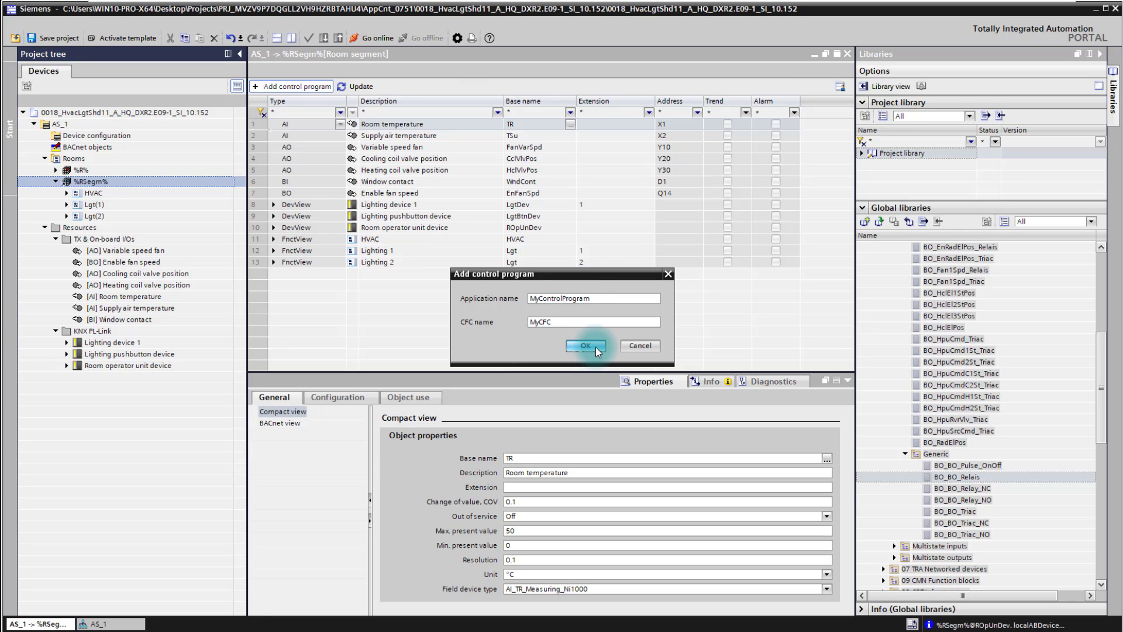
- Confirm creating MyControlProgram with chart MyCFC and view the chart's properties
click(585, 345)
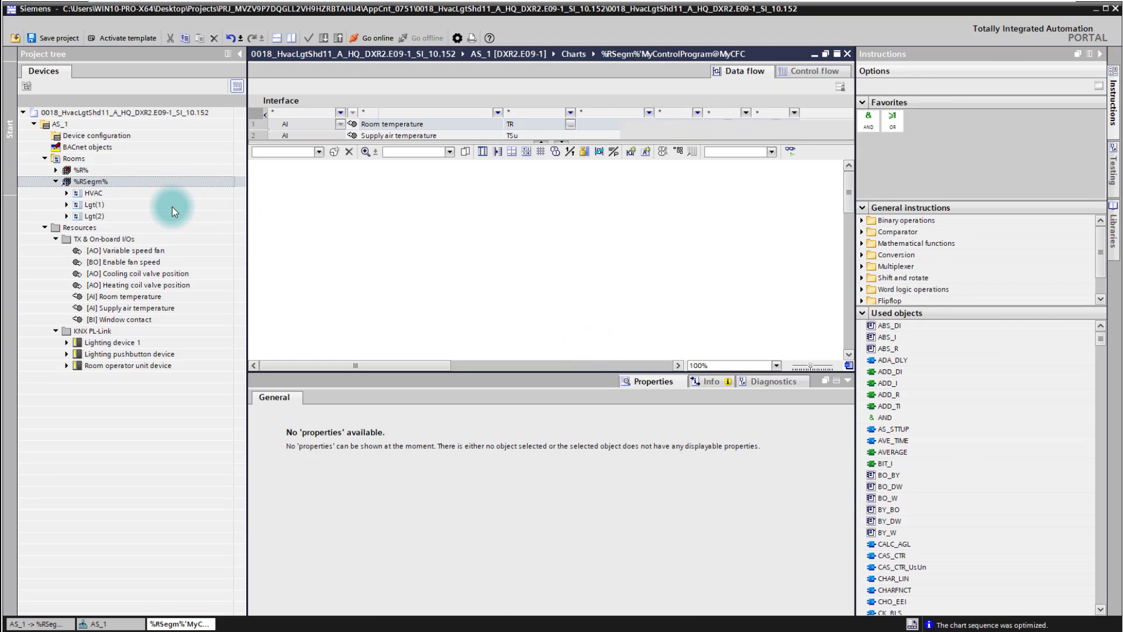
mouse_move(410, 219)
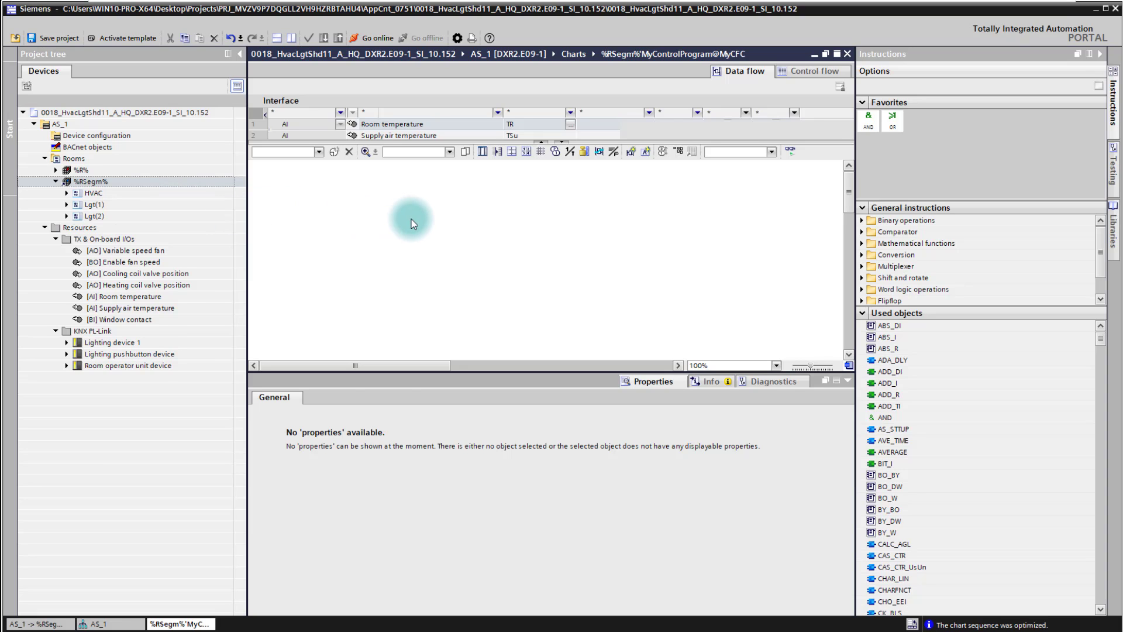
click(115, 227)
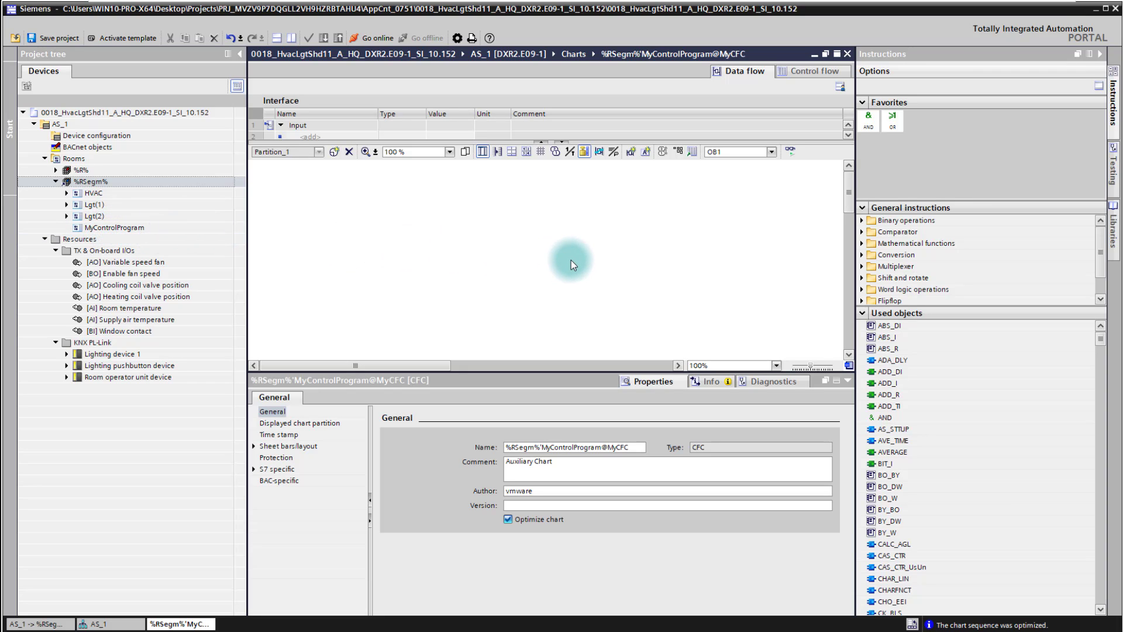
mouse_move(561, 254)
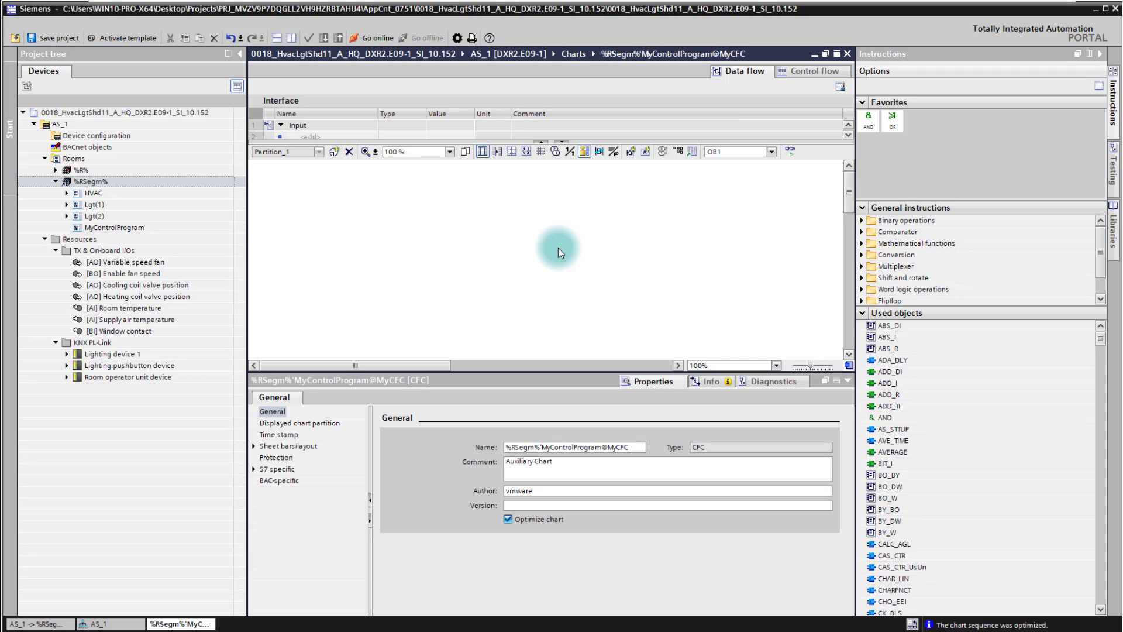
mouse_move(469, 273)
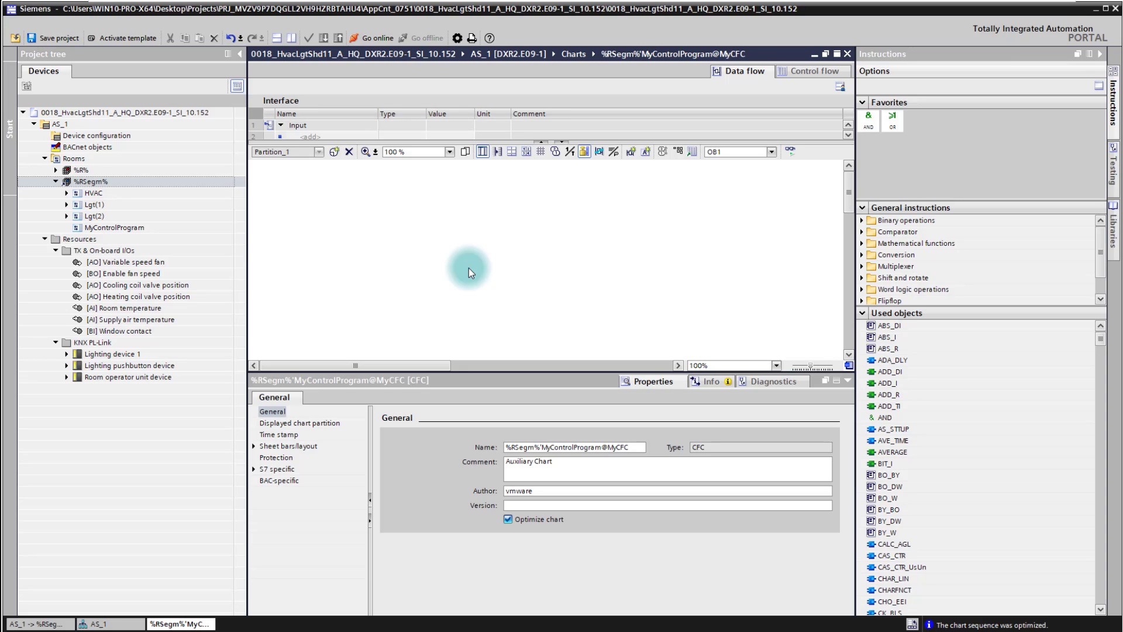
click(96, 135)
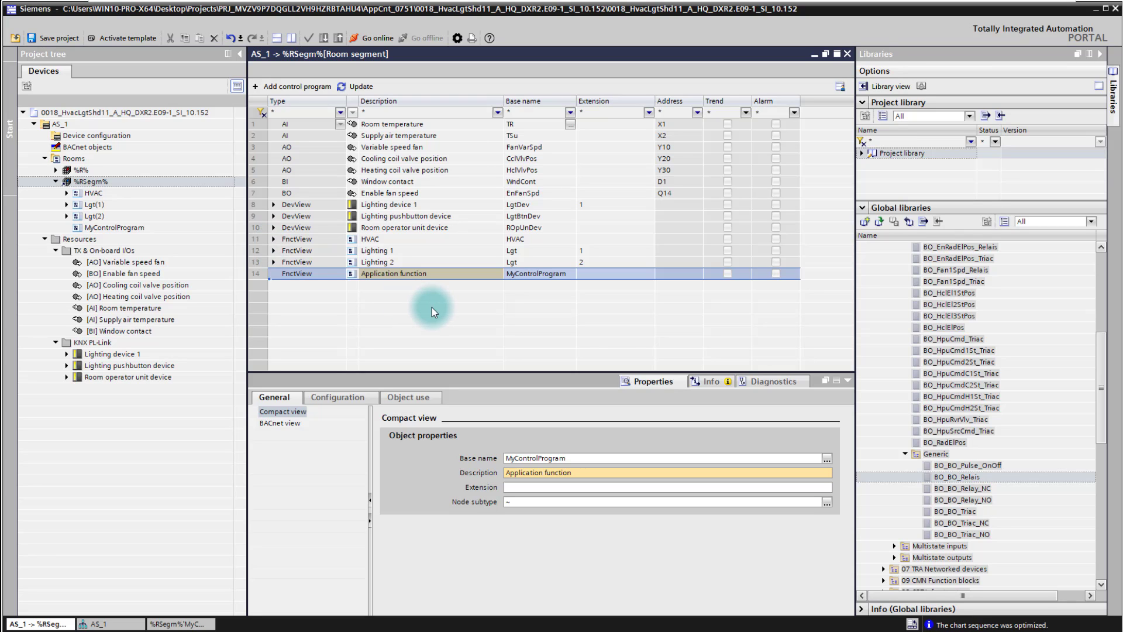
mouse_move(521, 159)
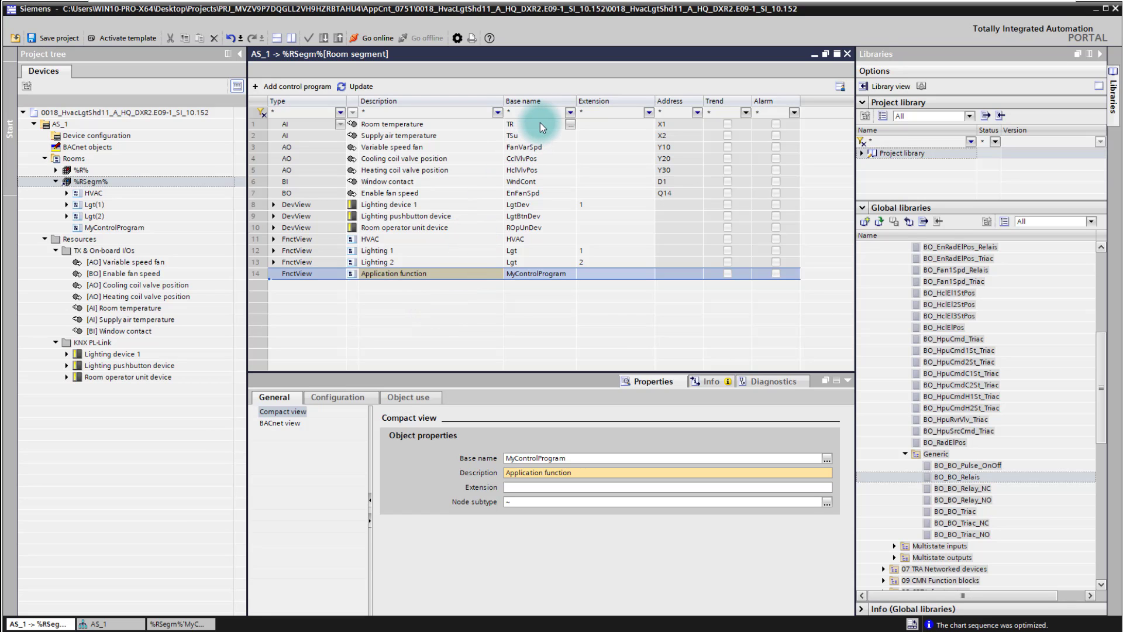
mouse_move(477, 315)
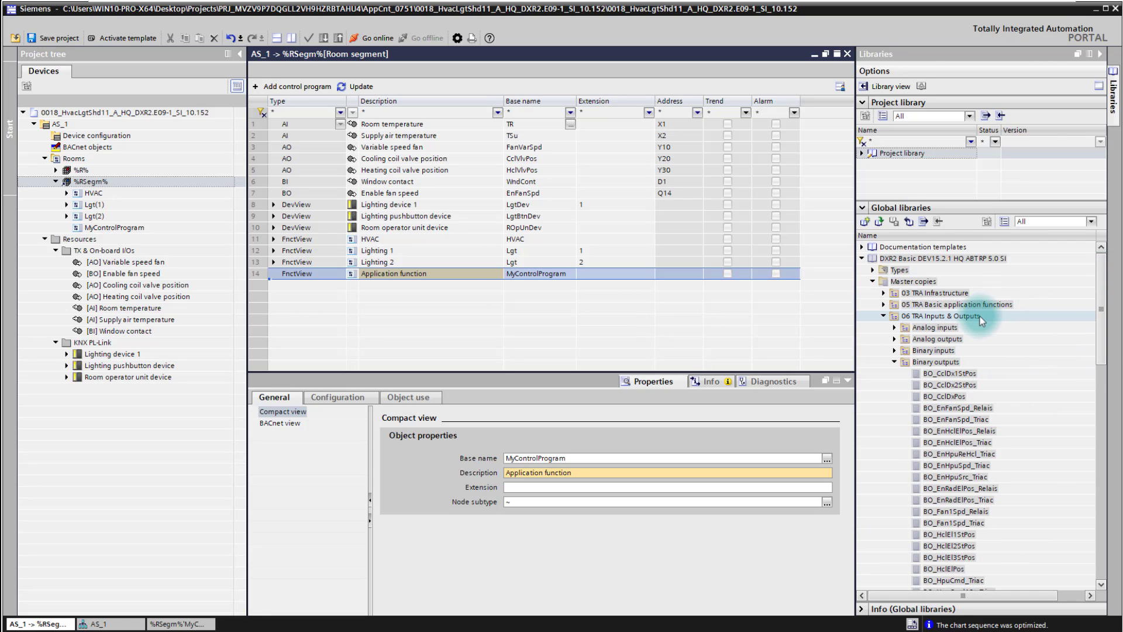
mouse_move(981, 321)
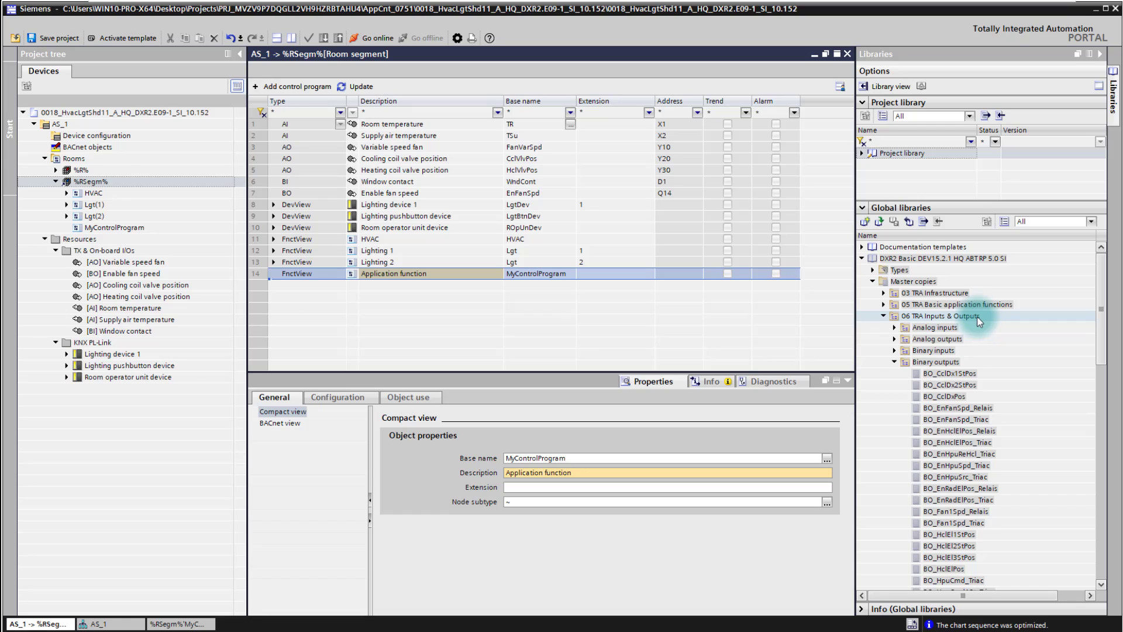
- Scroll the global libraries down to the generic binary output relay master copy
scroll(down, 3)
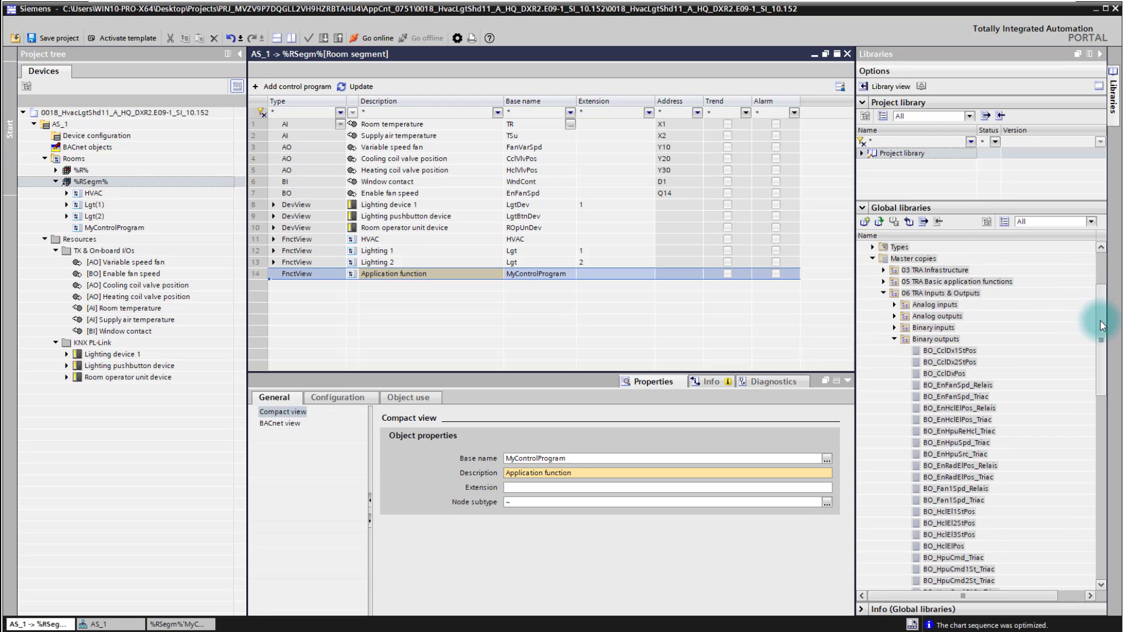
scroll(down, 3)
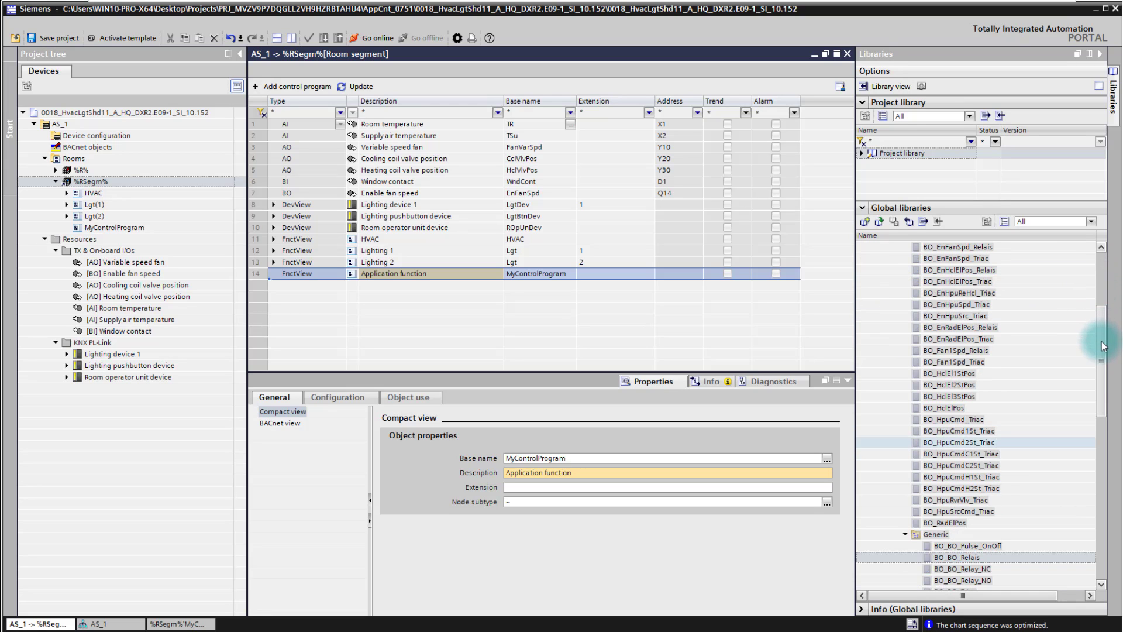
scroll(down, 3)
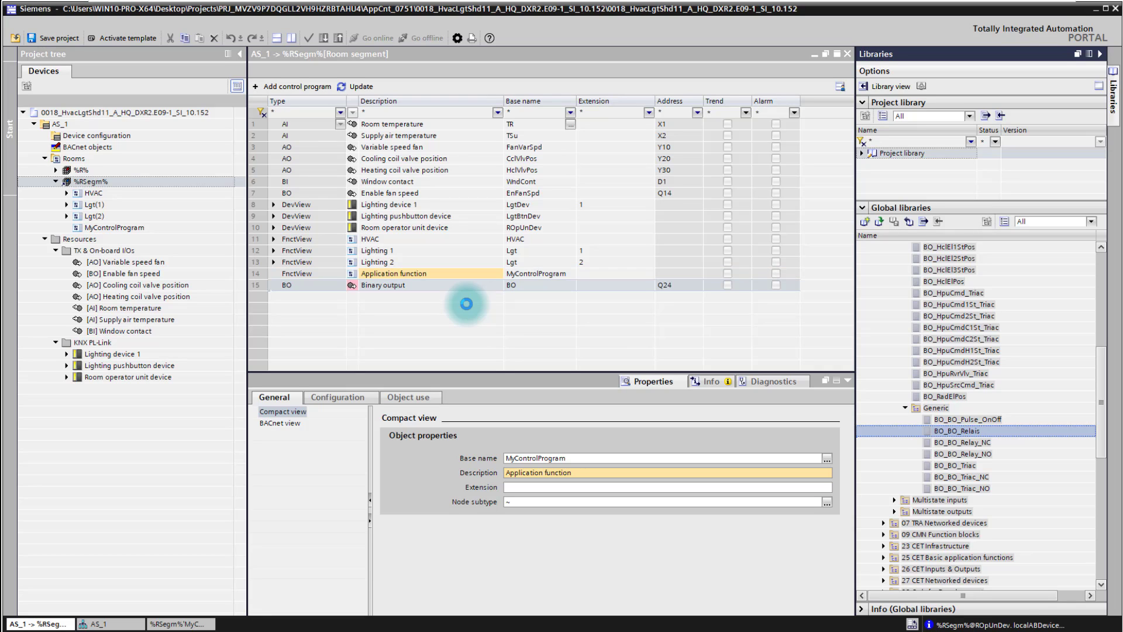
- Select the new binary output row and begin editing its Description cell
click(516, 285)
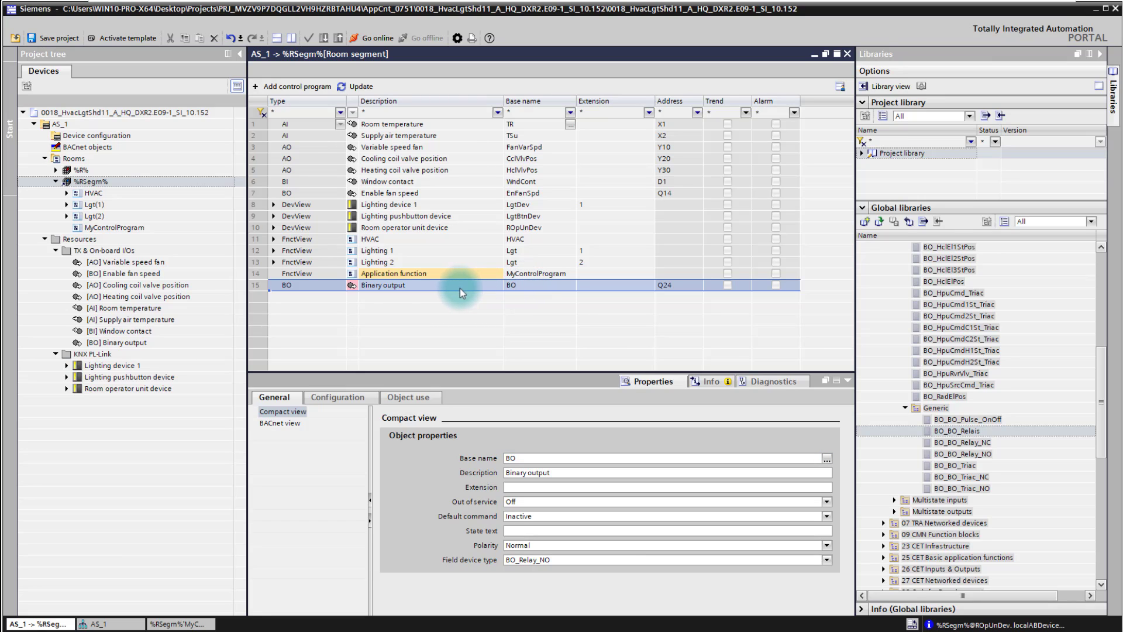
double_click(422, 284)
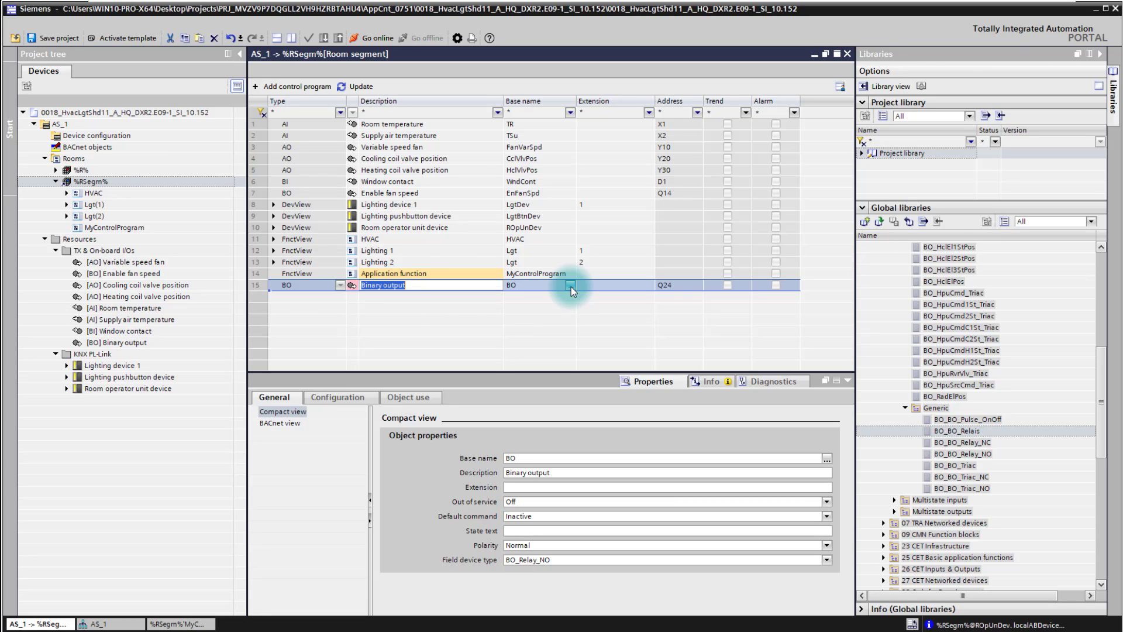
- Edit the base name via the naming dialog, replacing the description text
click(544, 286)
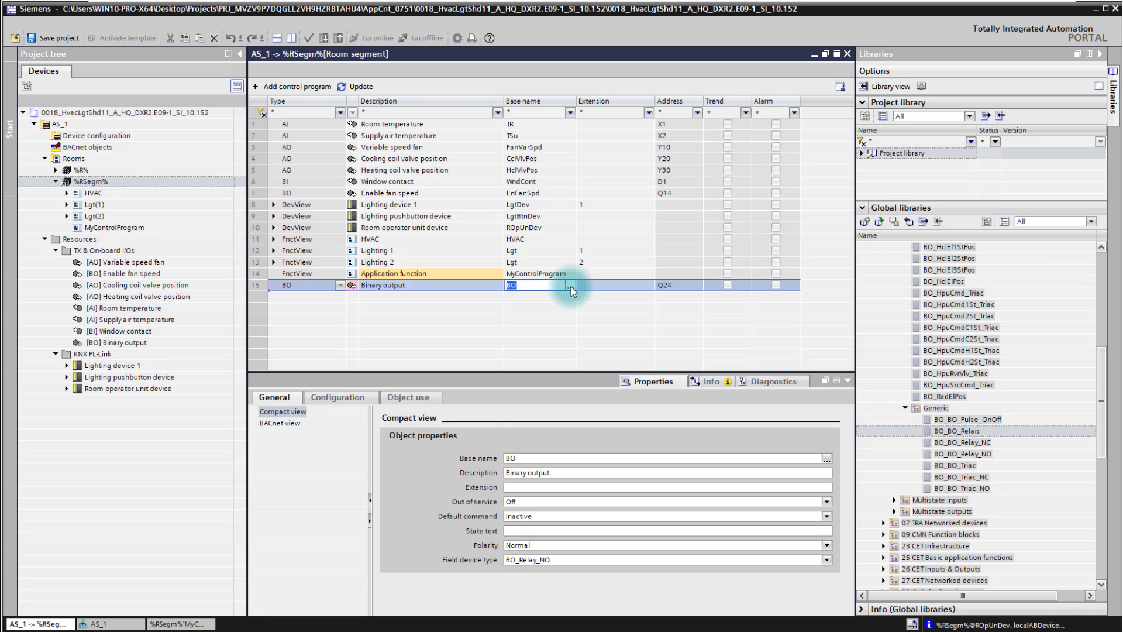
click(569, 285)
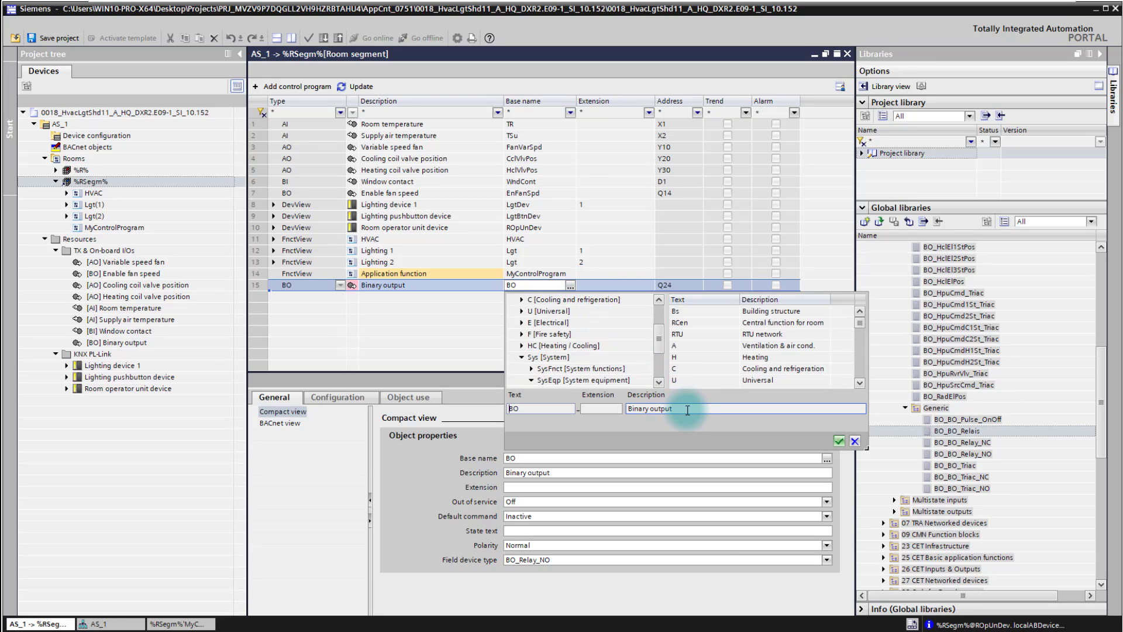
double_click(651, 408)
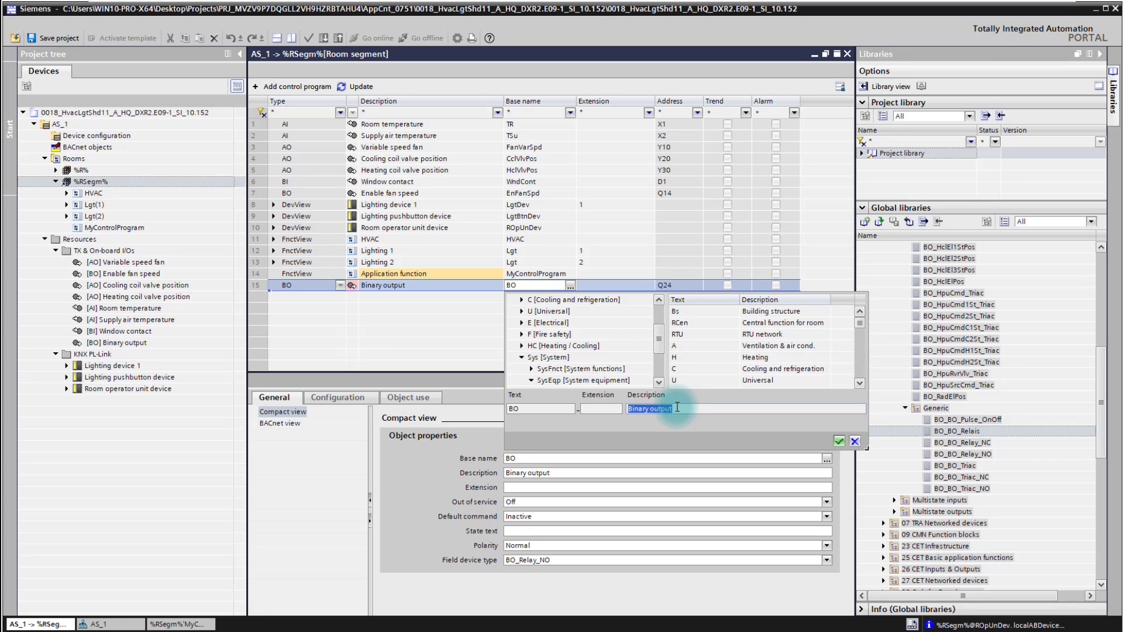
text(evak)
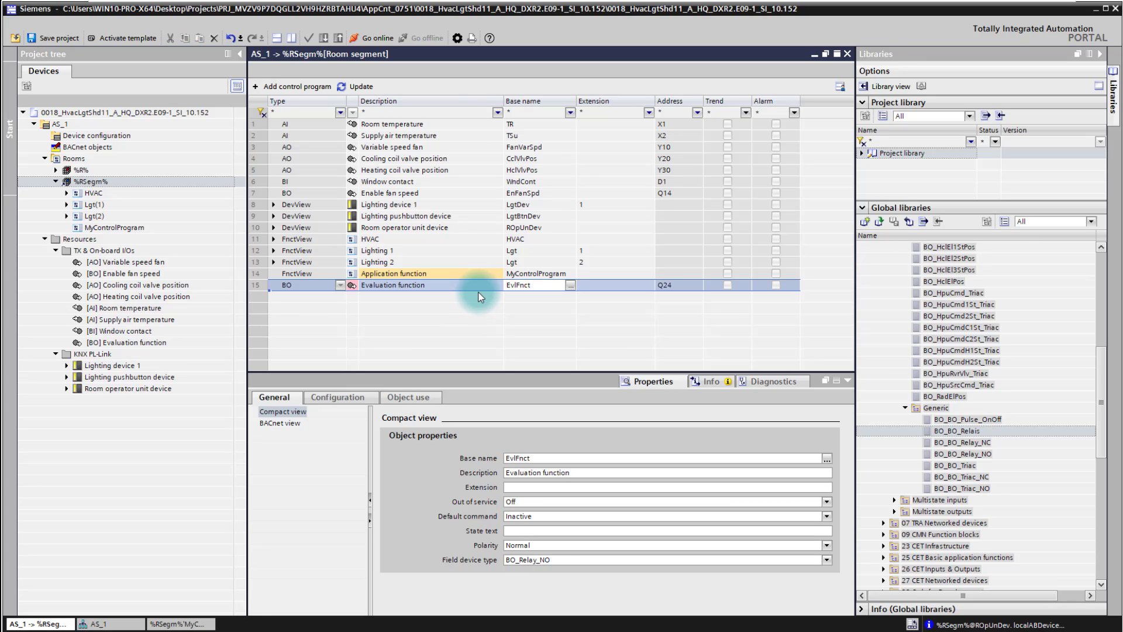
mouse_move(543, 290)
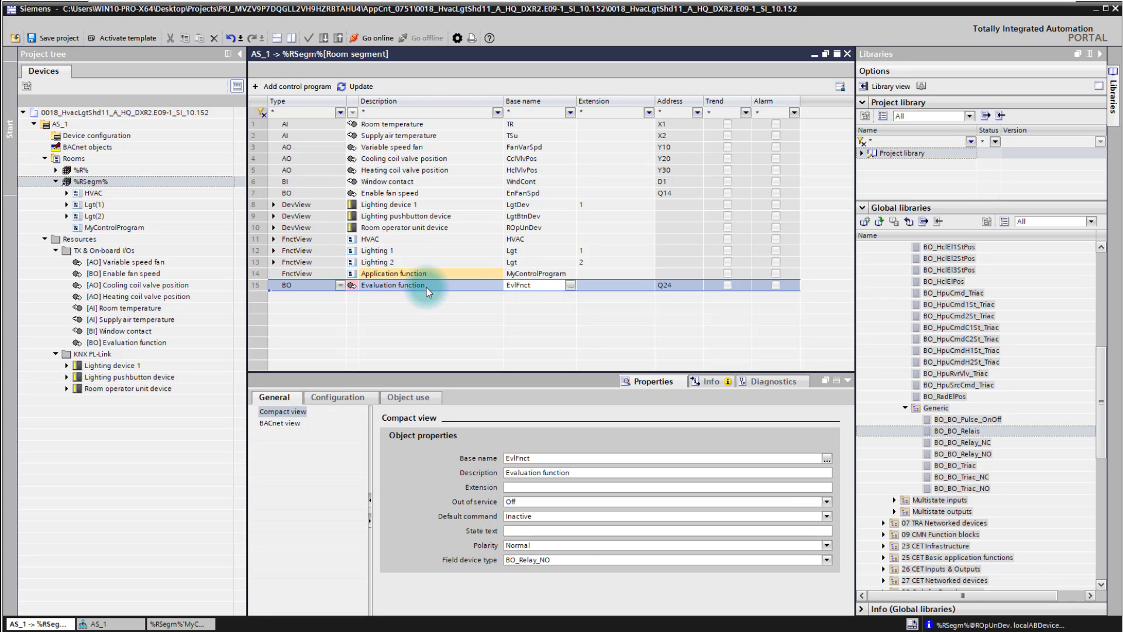
- Set description 'This is my evaluation function' and base name 'MYEval Function'
double_click(393, 284)
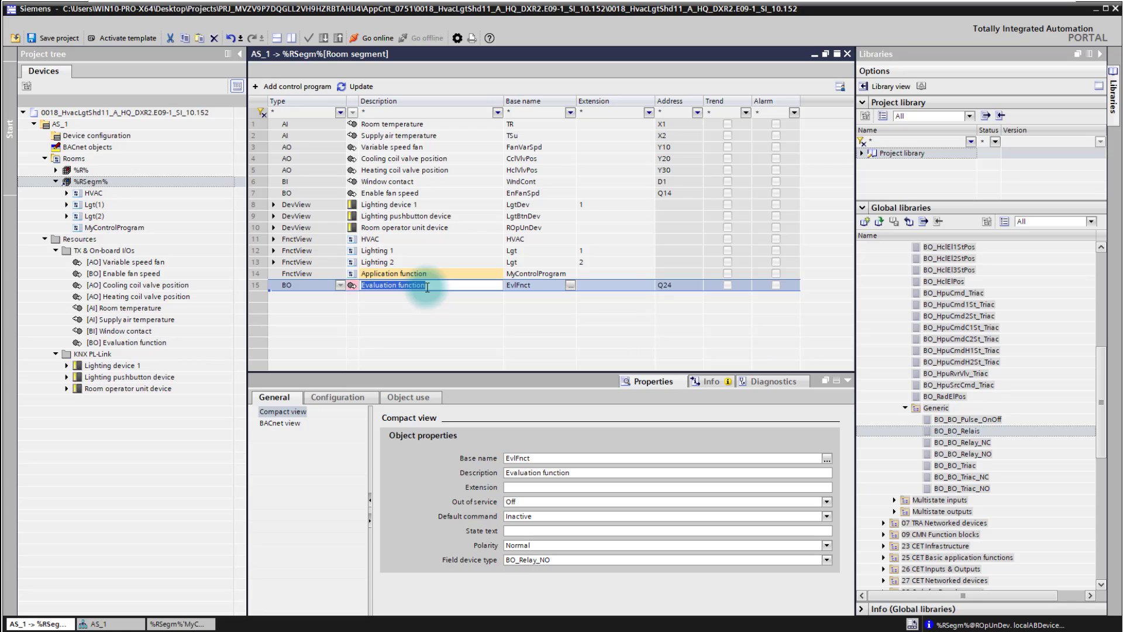
text(This)
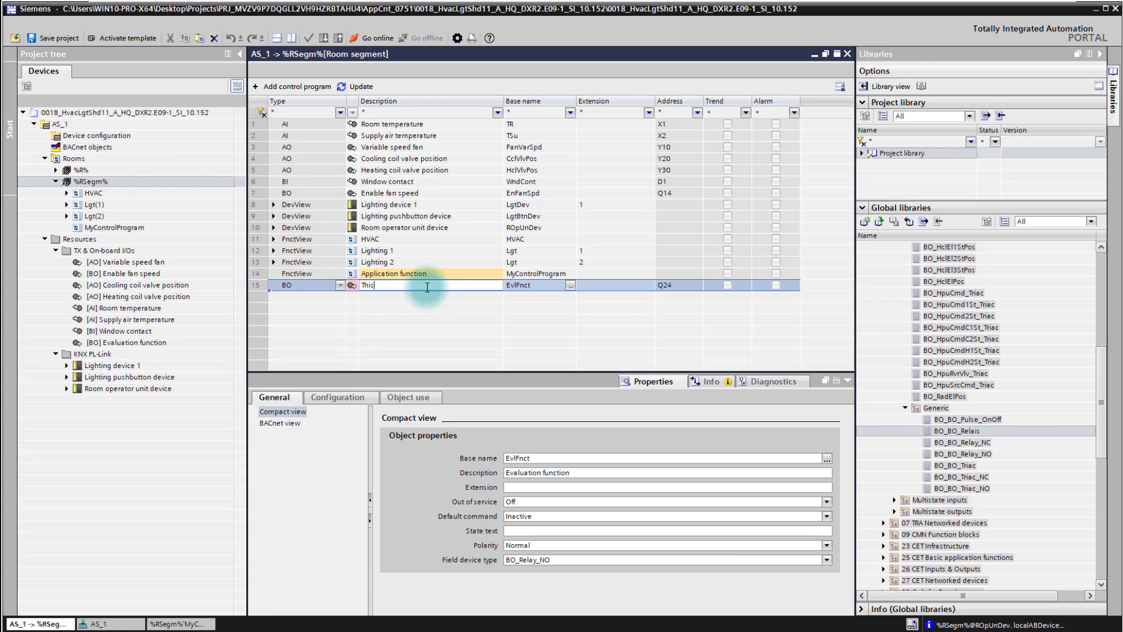
text(is my evaluation function)
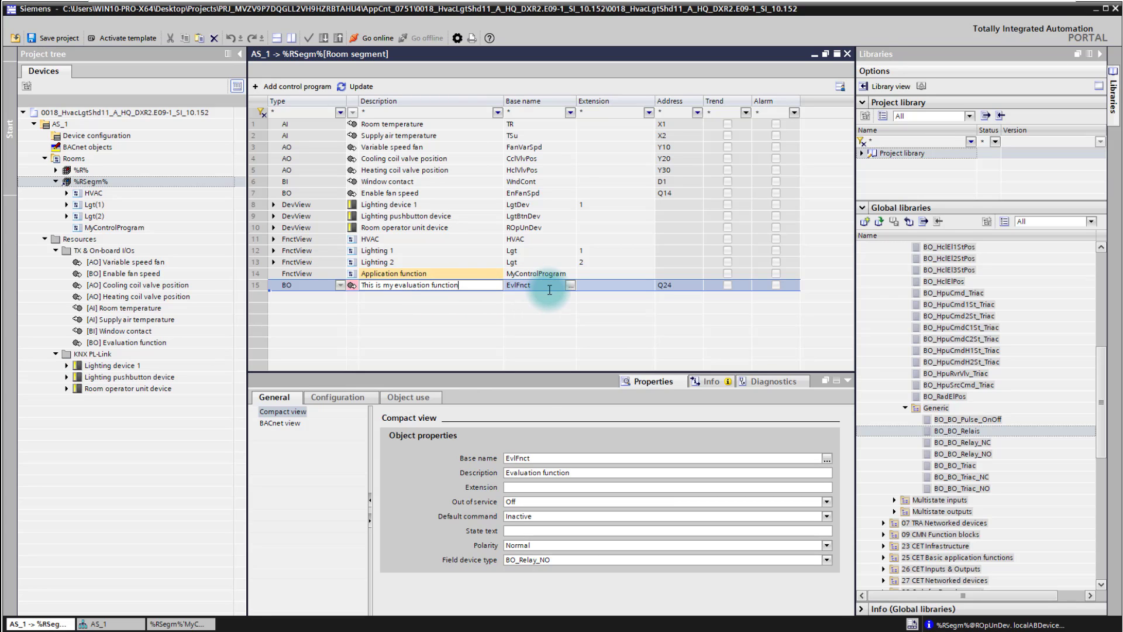
click(517, 285)
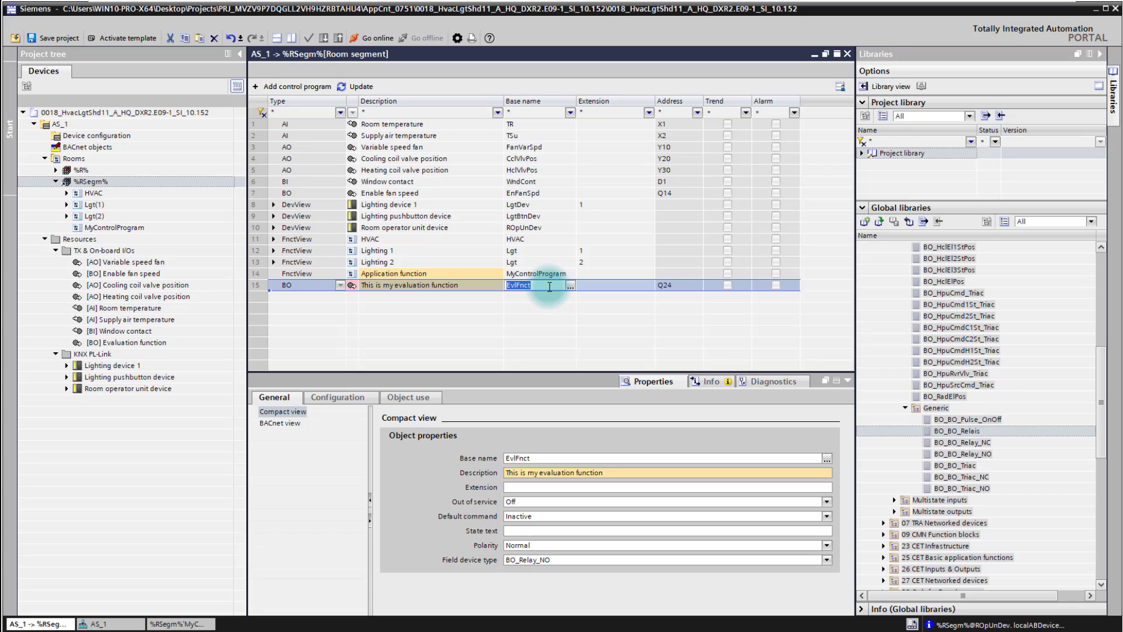
text(MY)
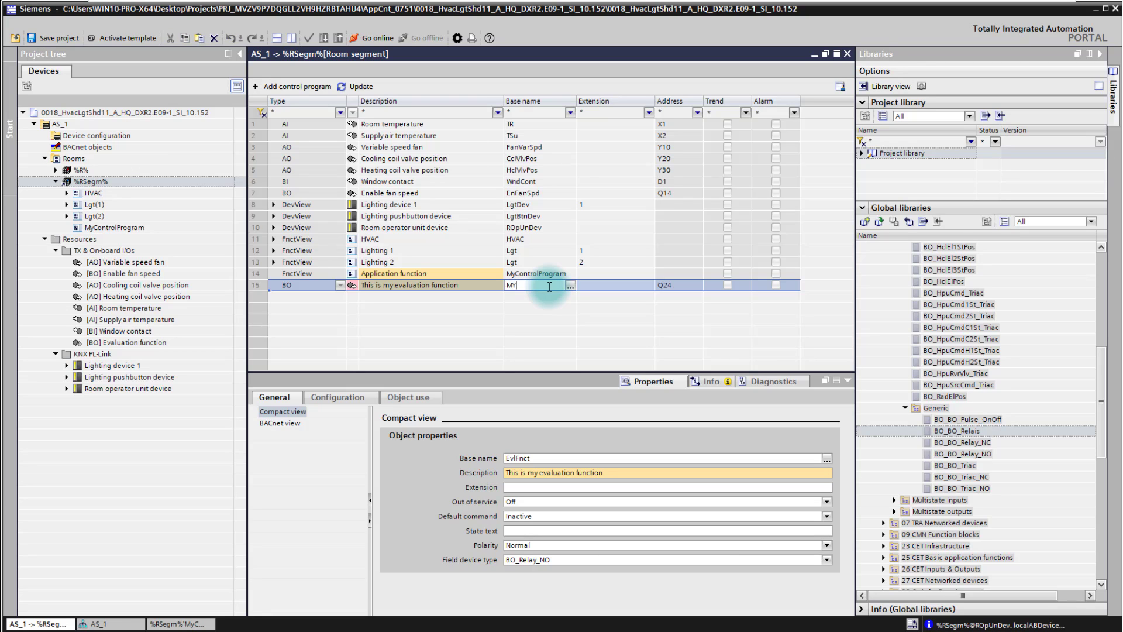
text(Eval Function)
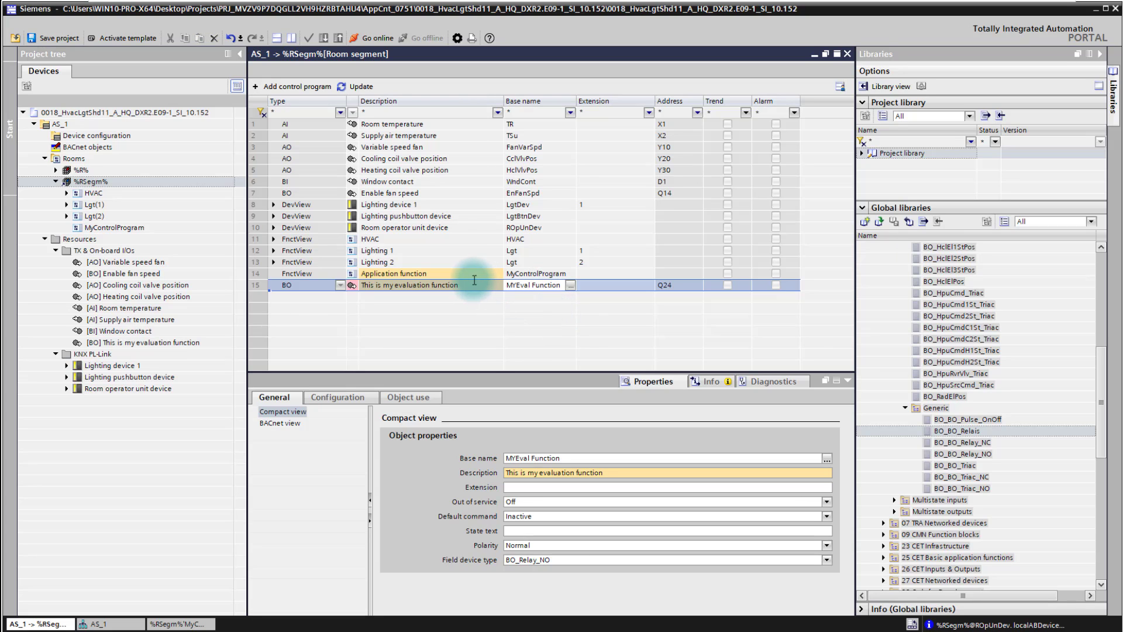
click(393, 273)
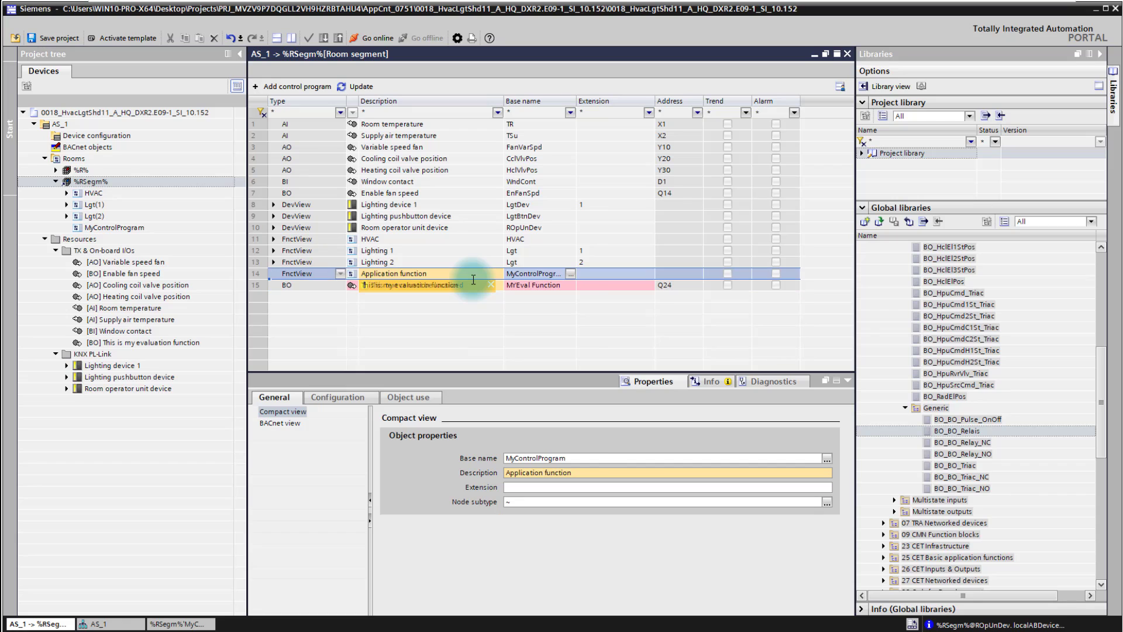
click(410, 284)
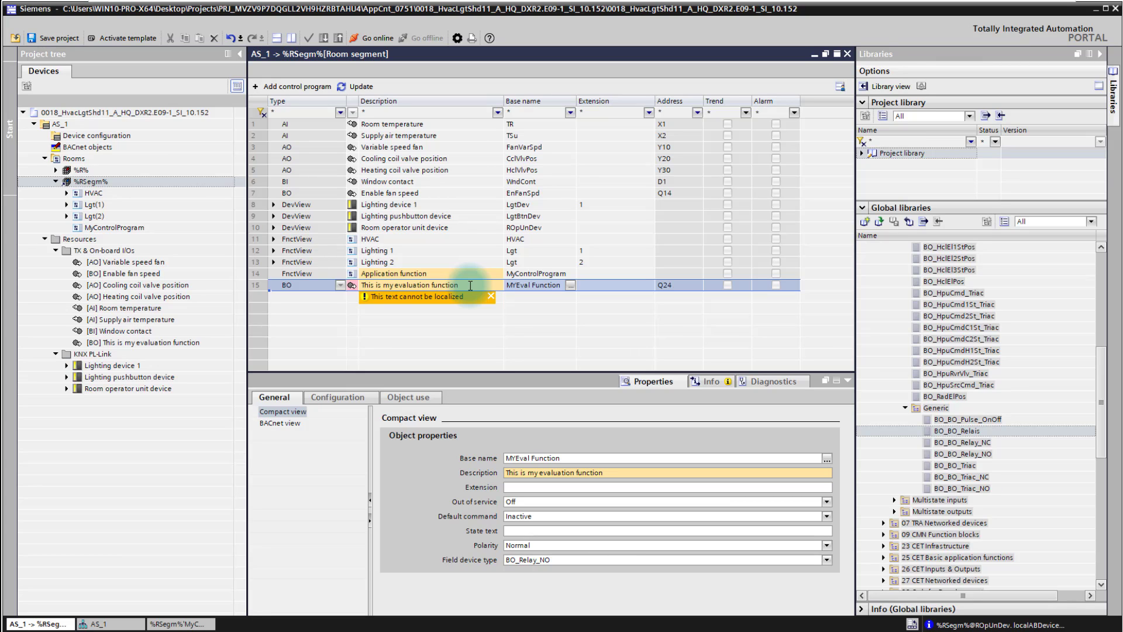
mouse_move(677, 285)
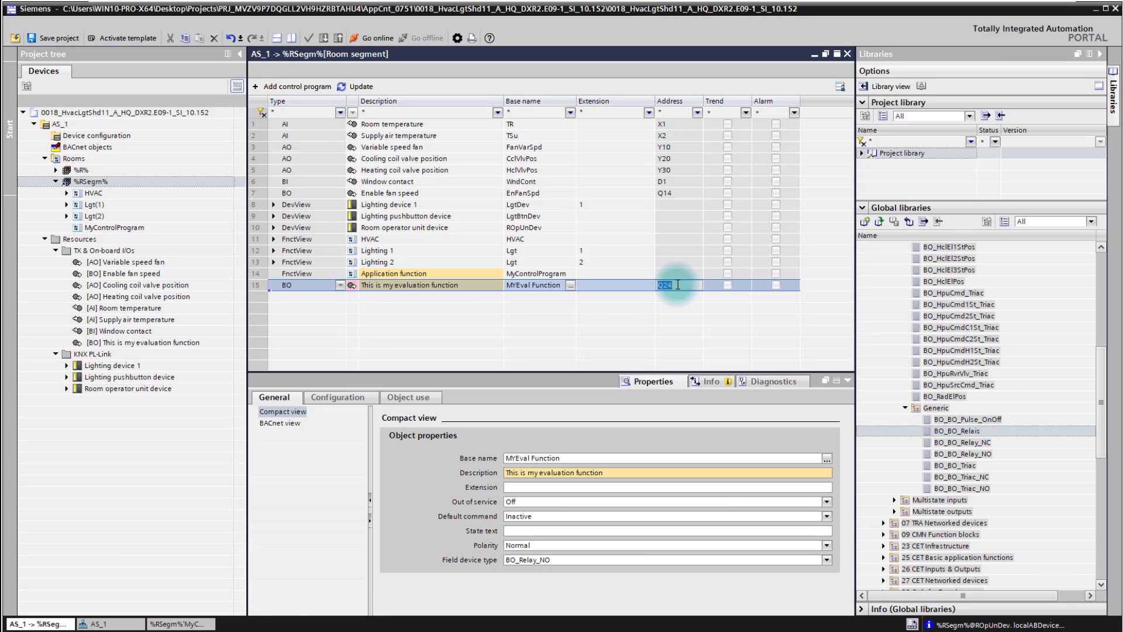
- Commit address Q24 for the evaluation function output
click(96, 136)
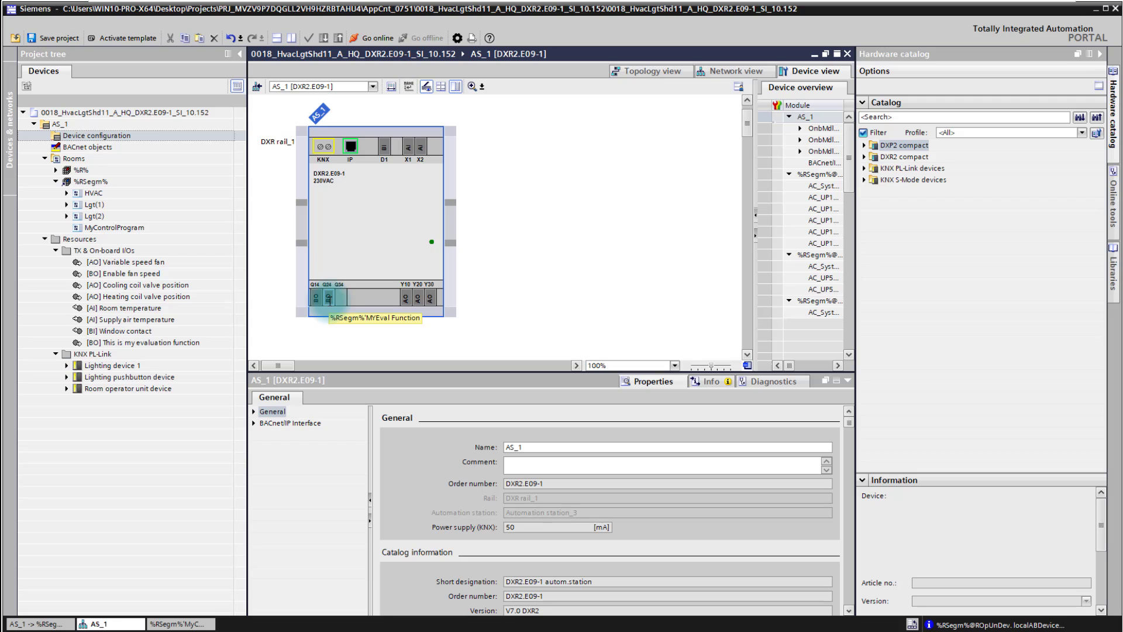
- Reopen the room segment's object table from the project tree
click(91, 181)
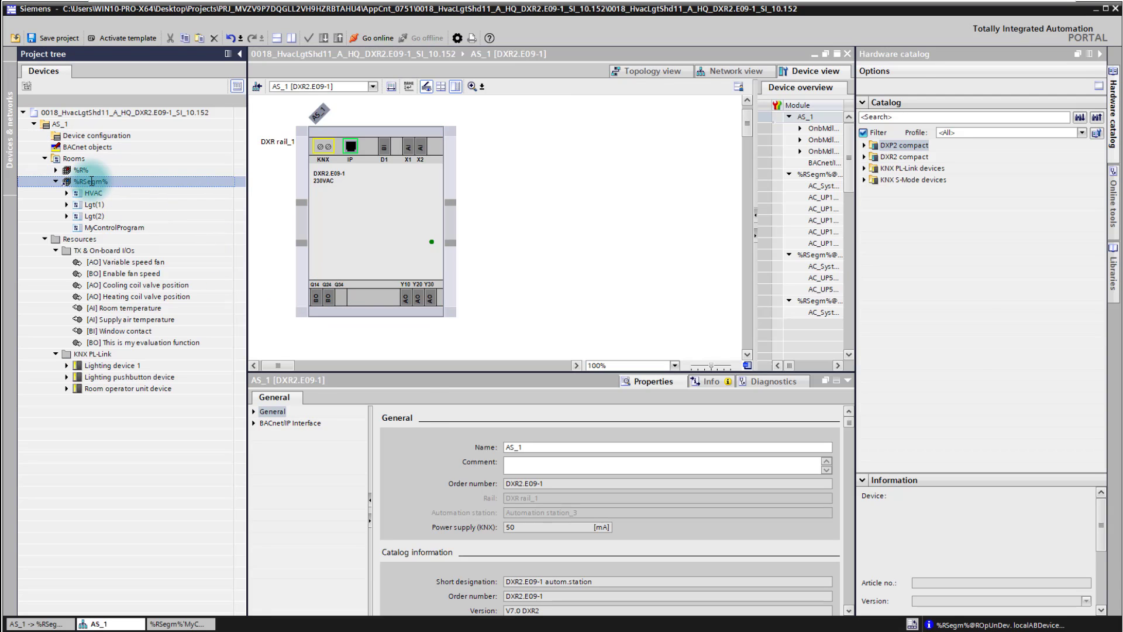
double_click(90, 183)
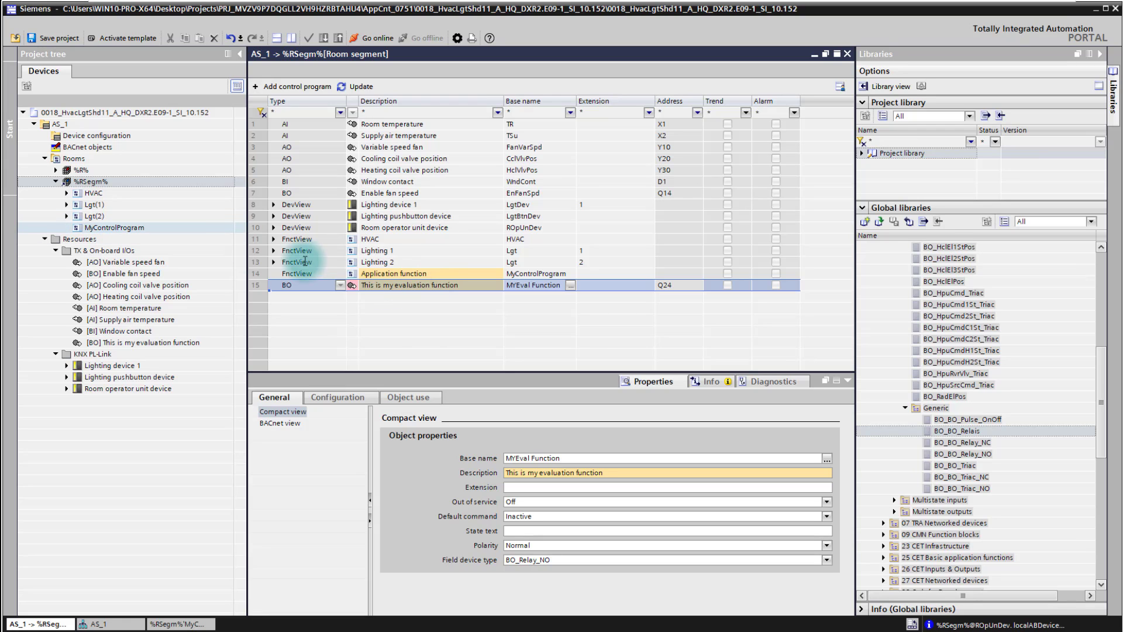
- Open MyCFC and place the room temperature and evaluation function blocks in it
double_click(115, 229)
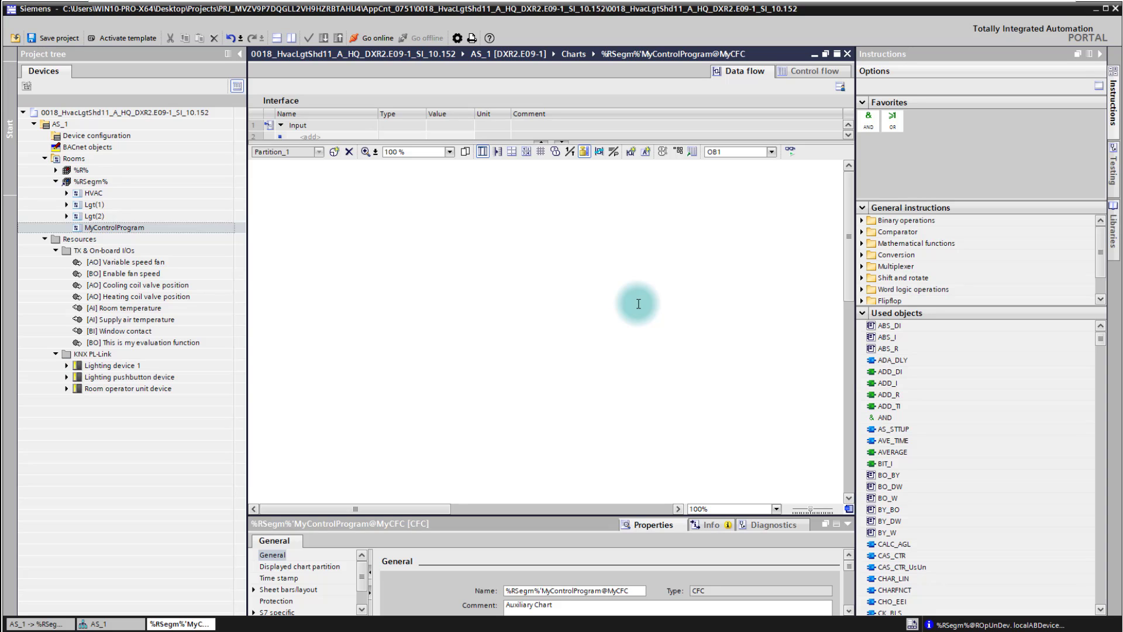
click(139, 285)
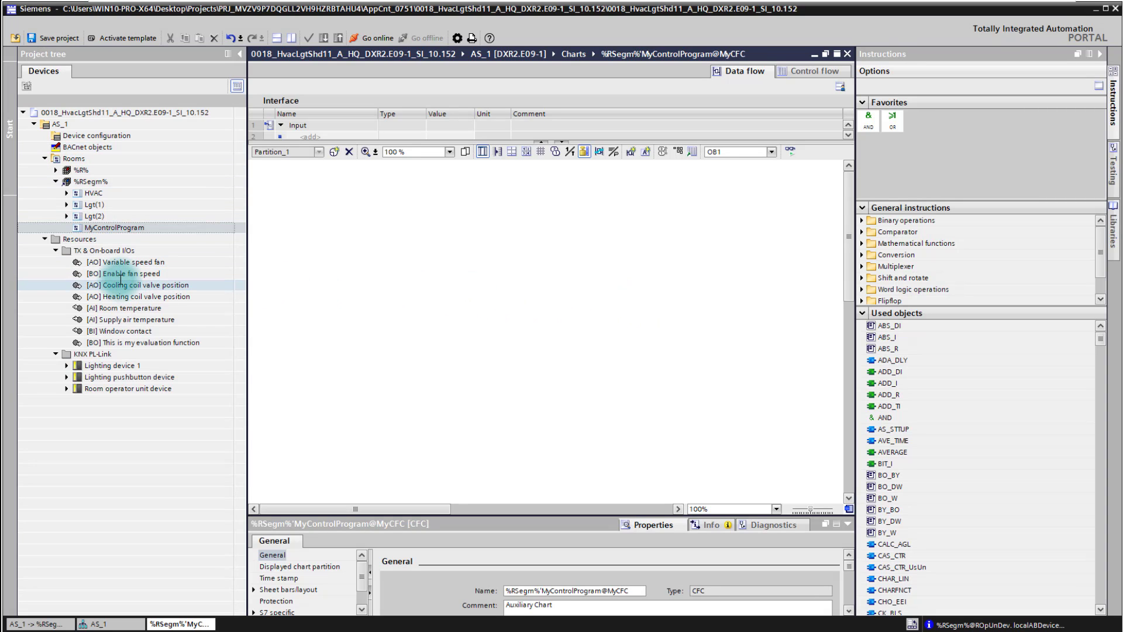
click(130, 308)
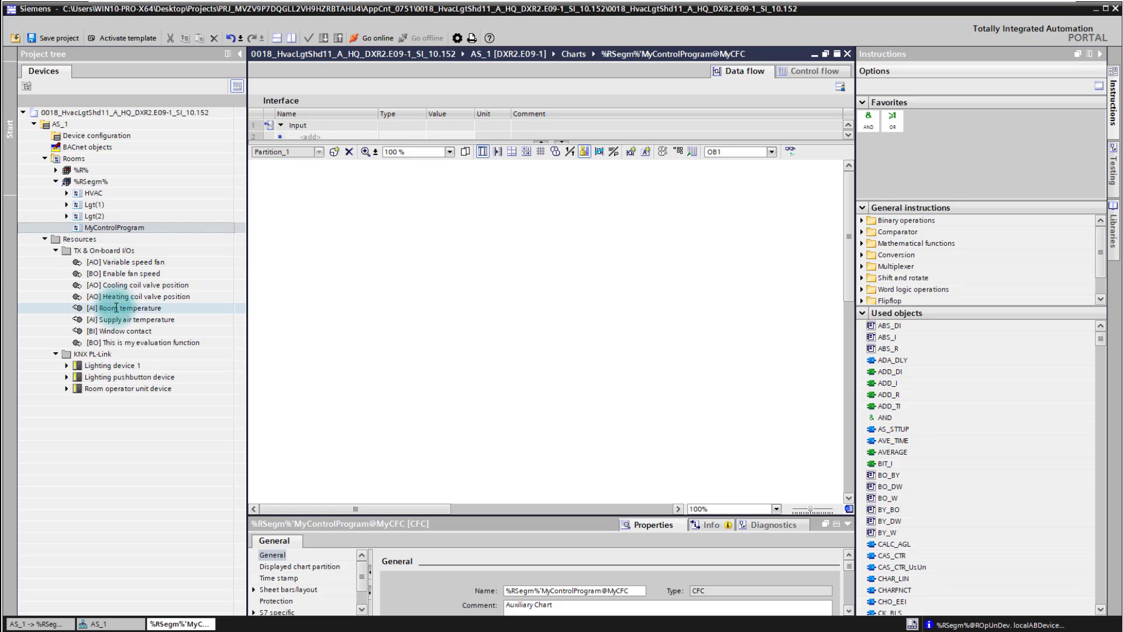
click(128, 308)
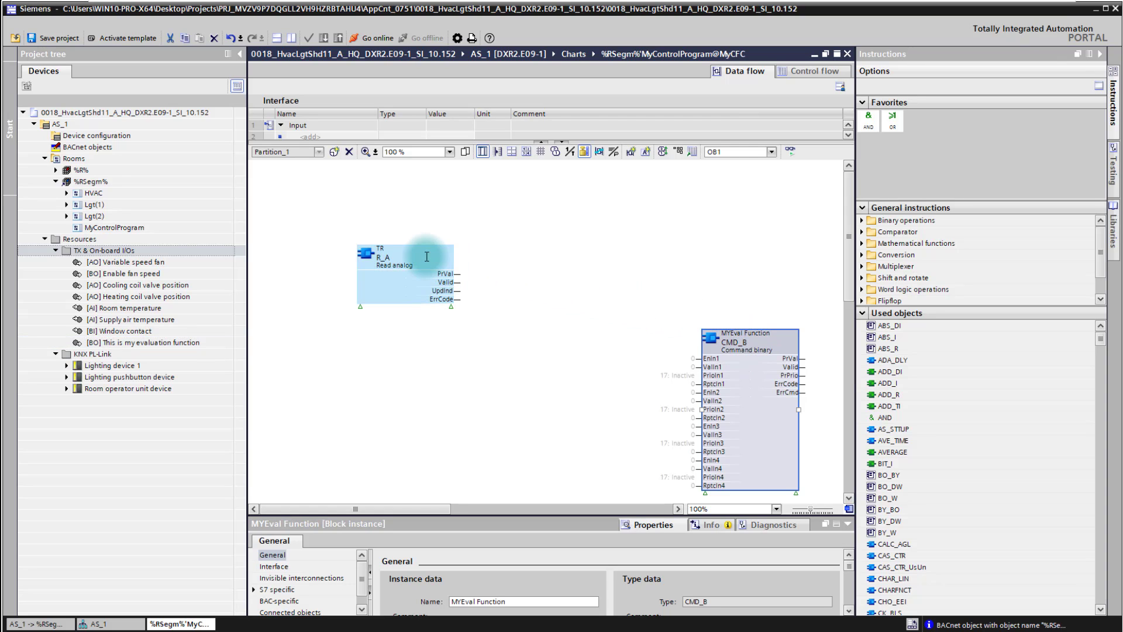
click(405, 258)
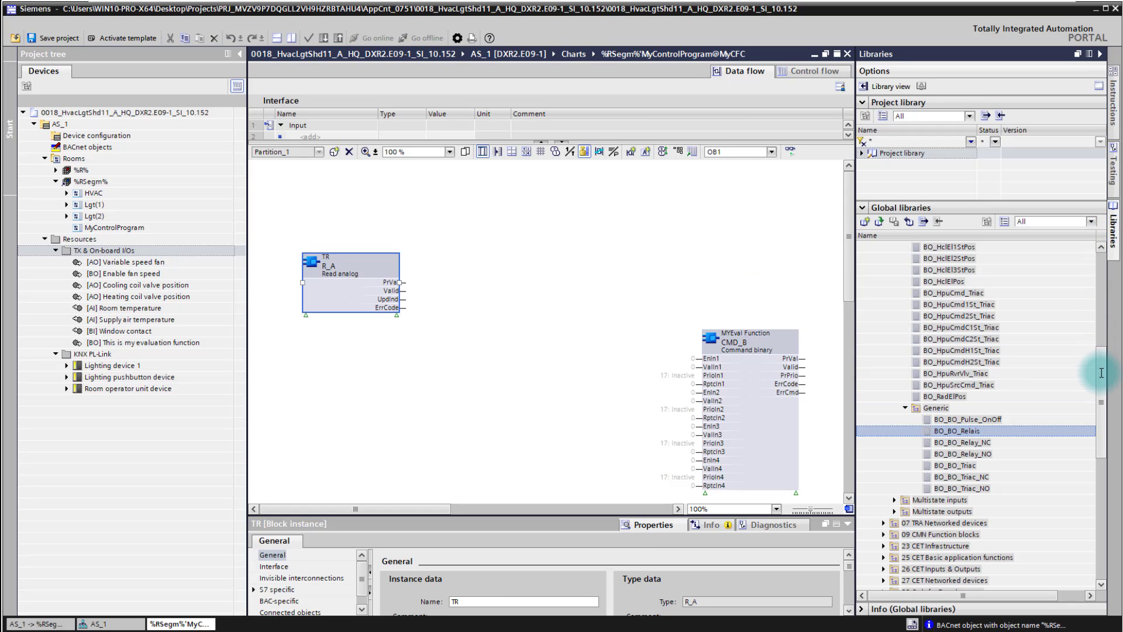
- Expand CMN Function blocks > Control in the global library to reach SW_2P
scroll(down, 3)
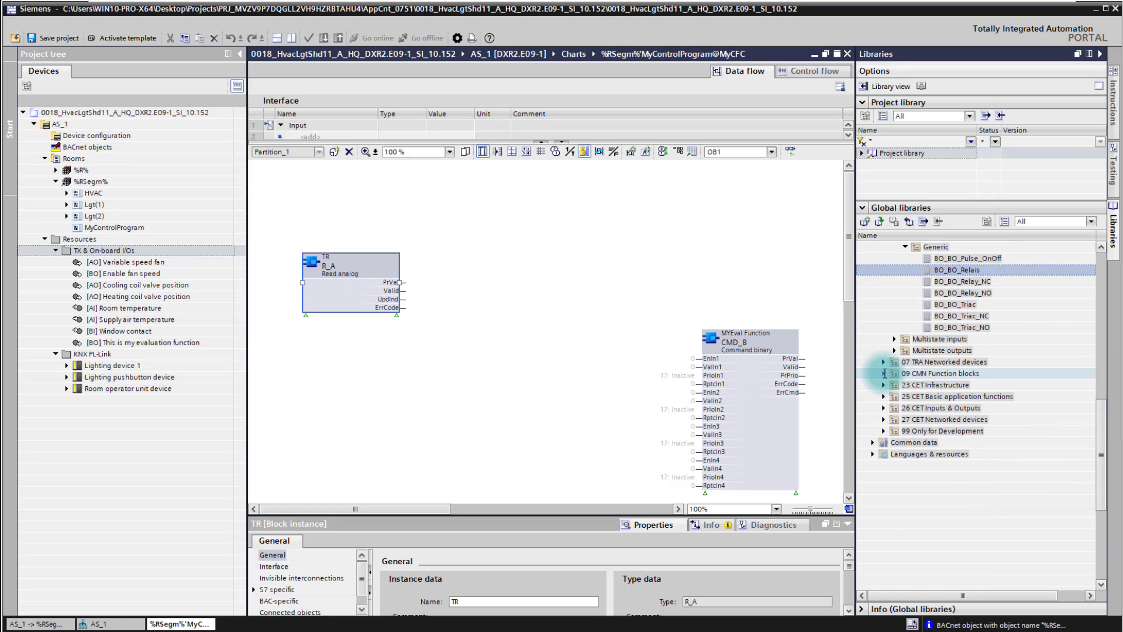
click(885, 373)
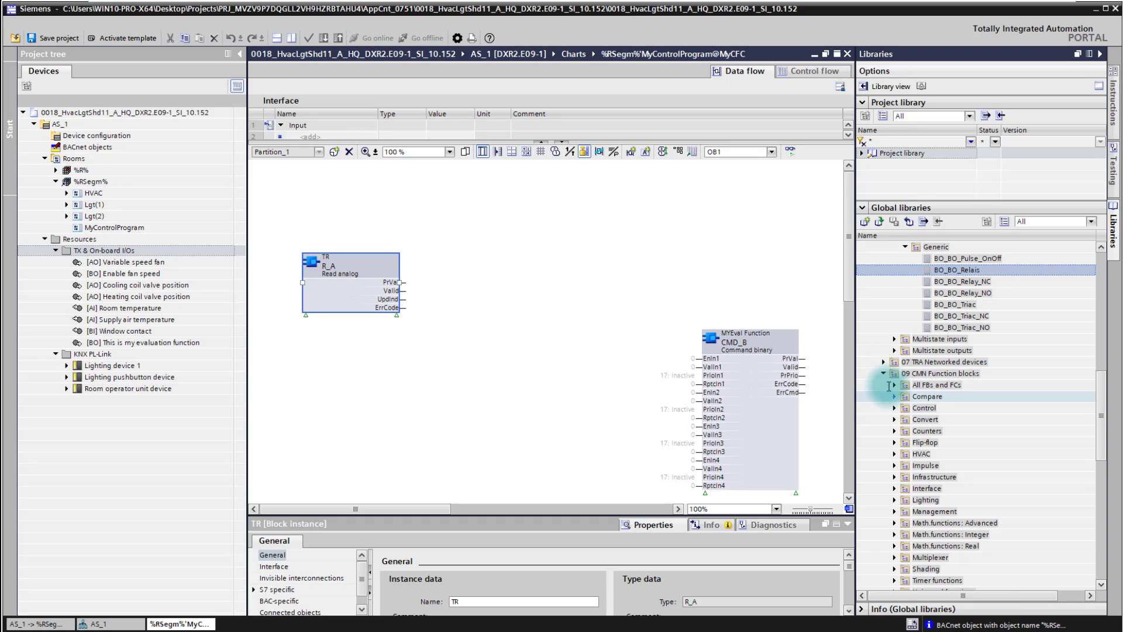
click(894, 407)
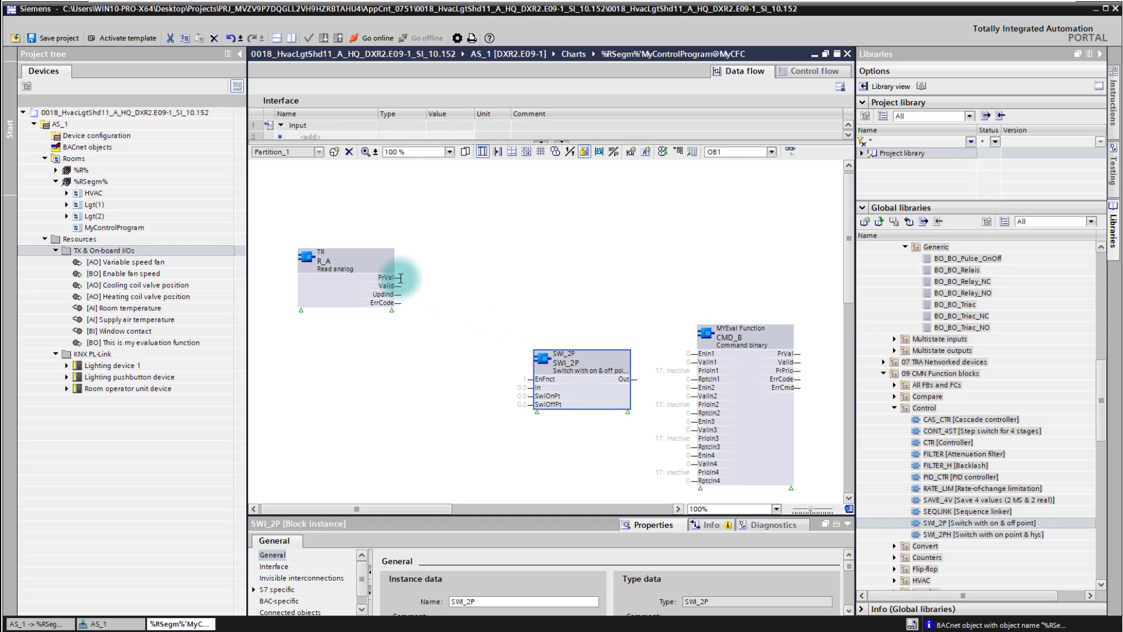
- Wire TR PrVal into SW_2P In and set SwiOnPt 30.0 and SwiOffPt 25.0
drag(398, 278, 503, 370)
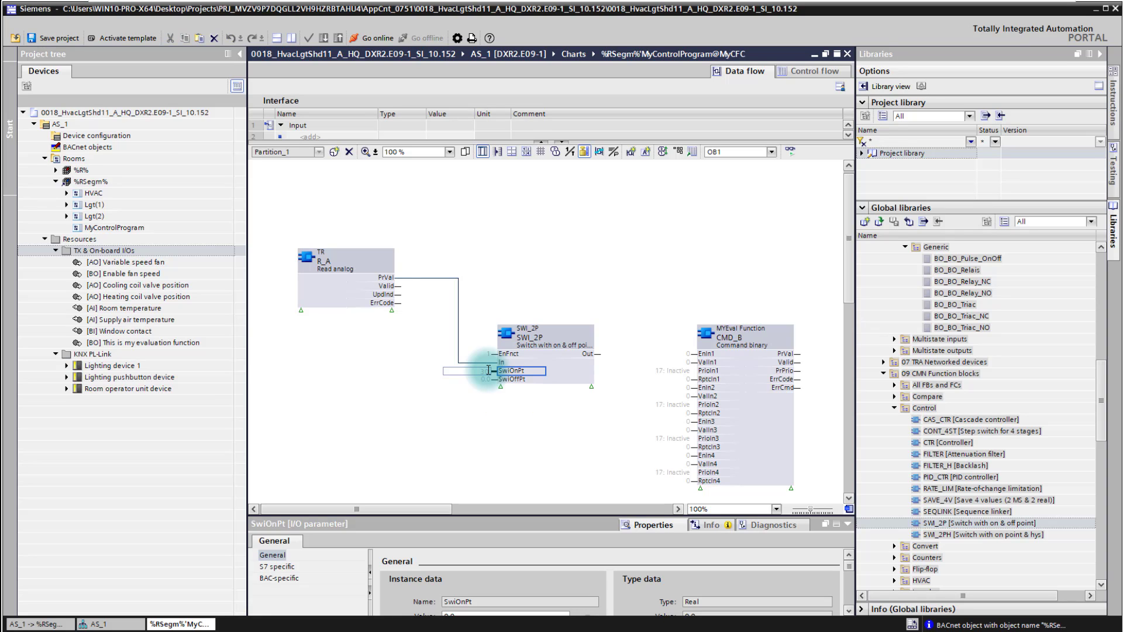
text(30.0)
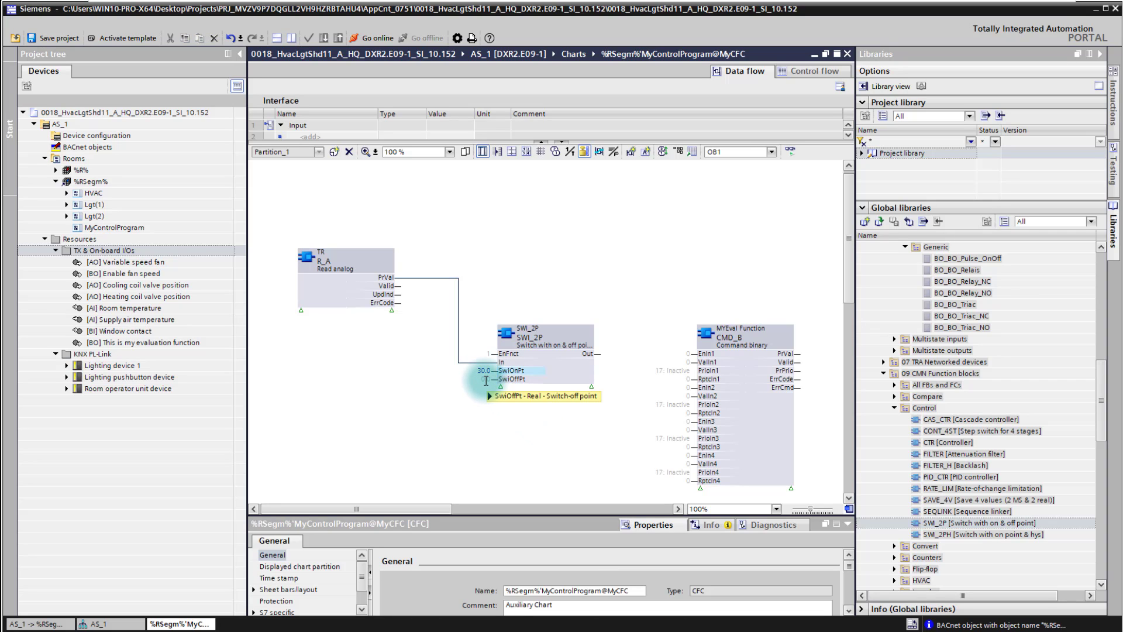
click(502, 379)
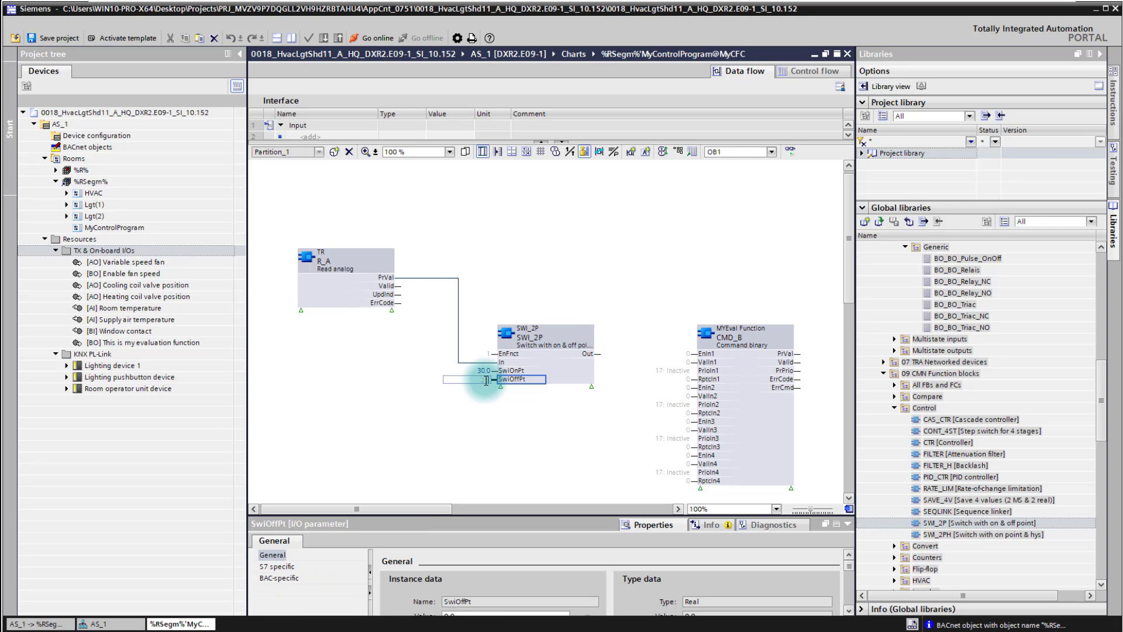
text(25.0)
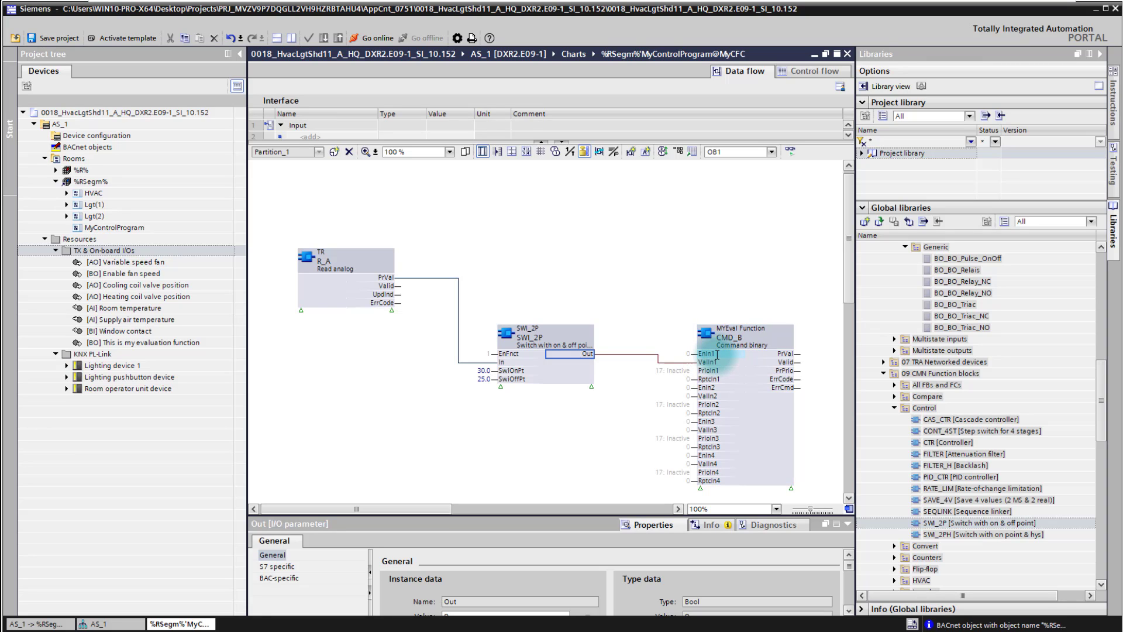
mouse_move(694, 354)
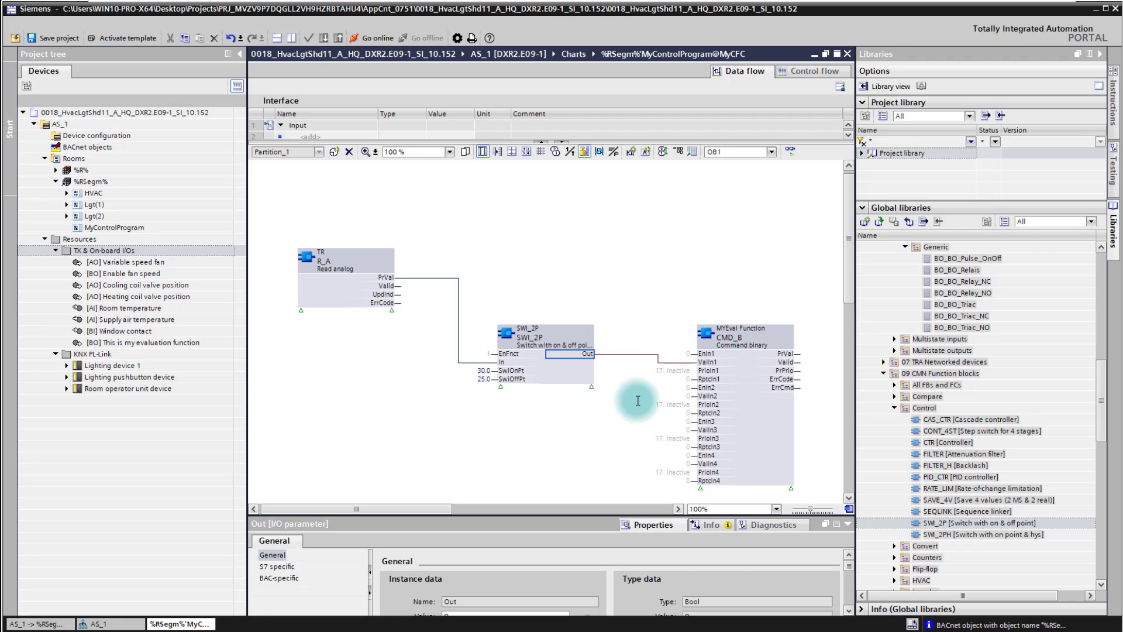
mouse_move(548, 447)
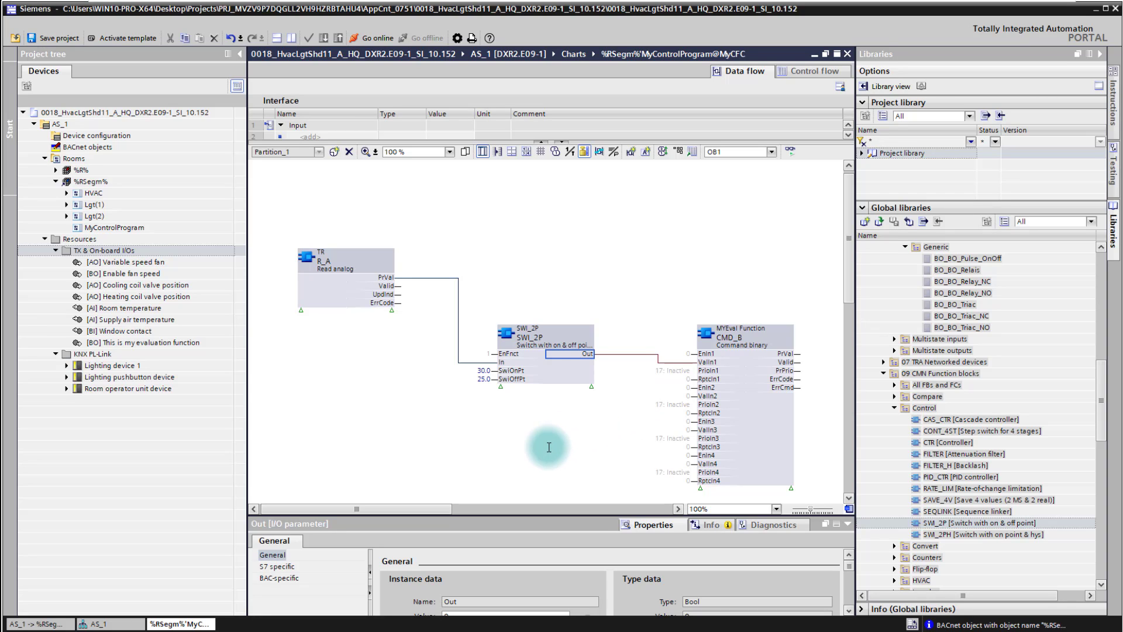
mouse_move(635, 391)
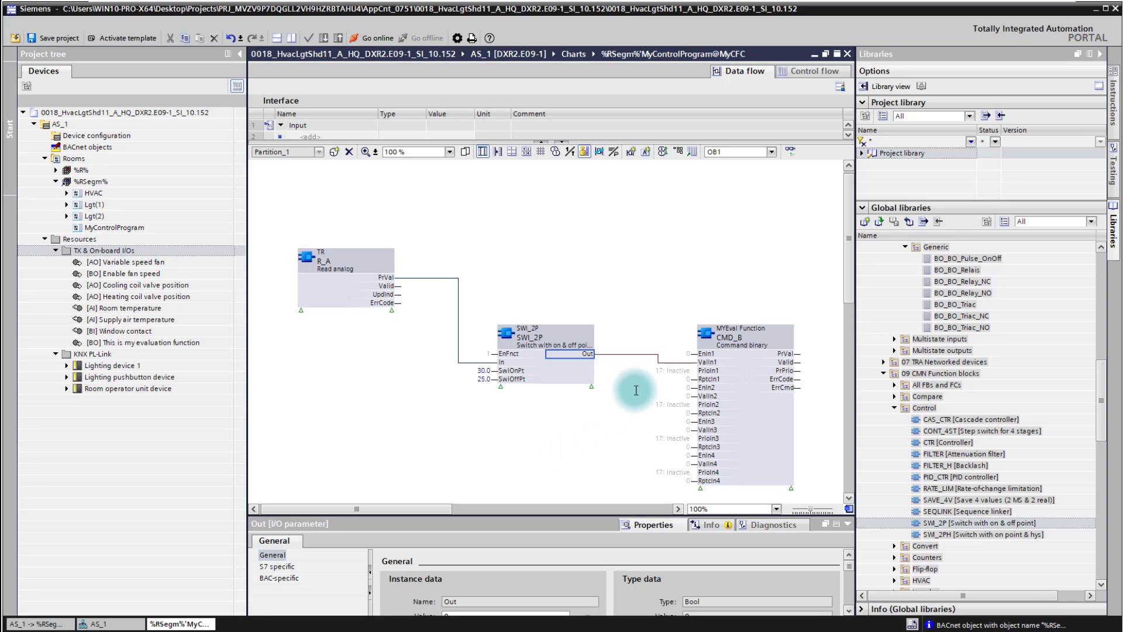
- Set the CMD_B evaluation function's PrioIn1 to '13: Prio 13 Manual, building user'
click(702, 353)
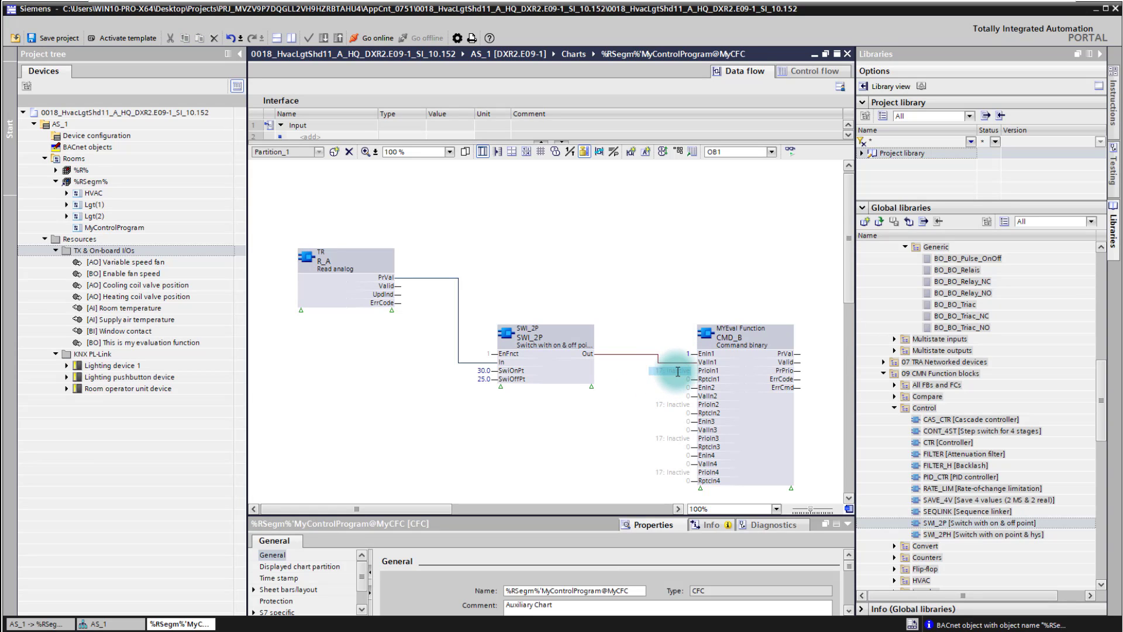
click(710, 371)
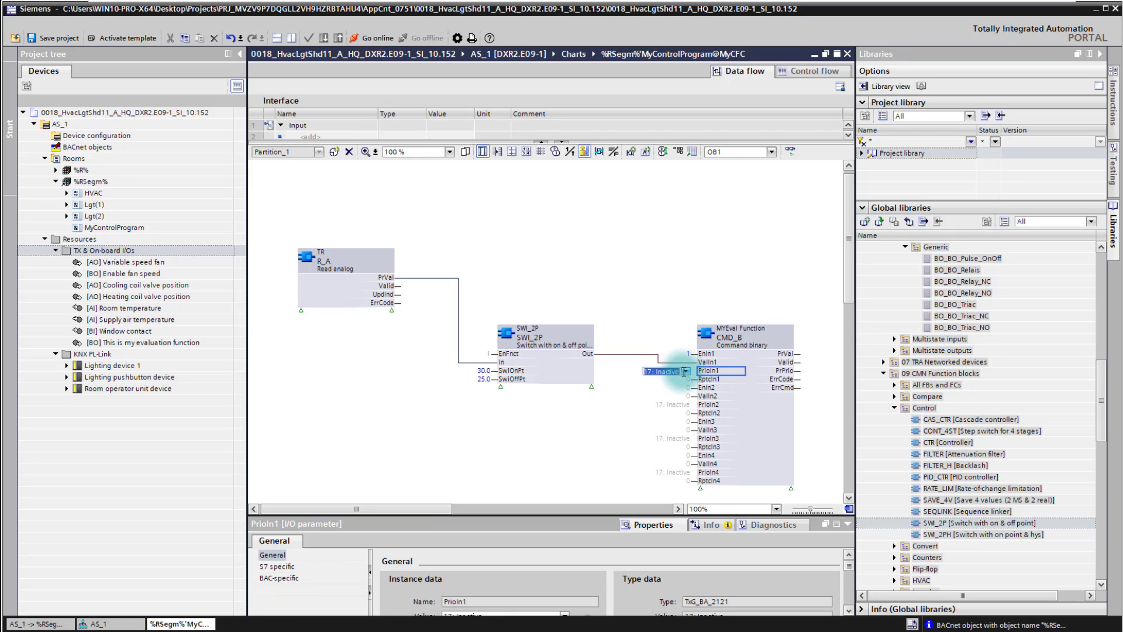
click(687, 371)
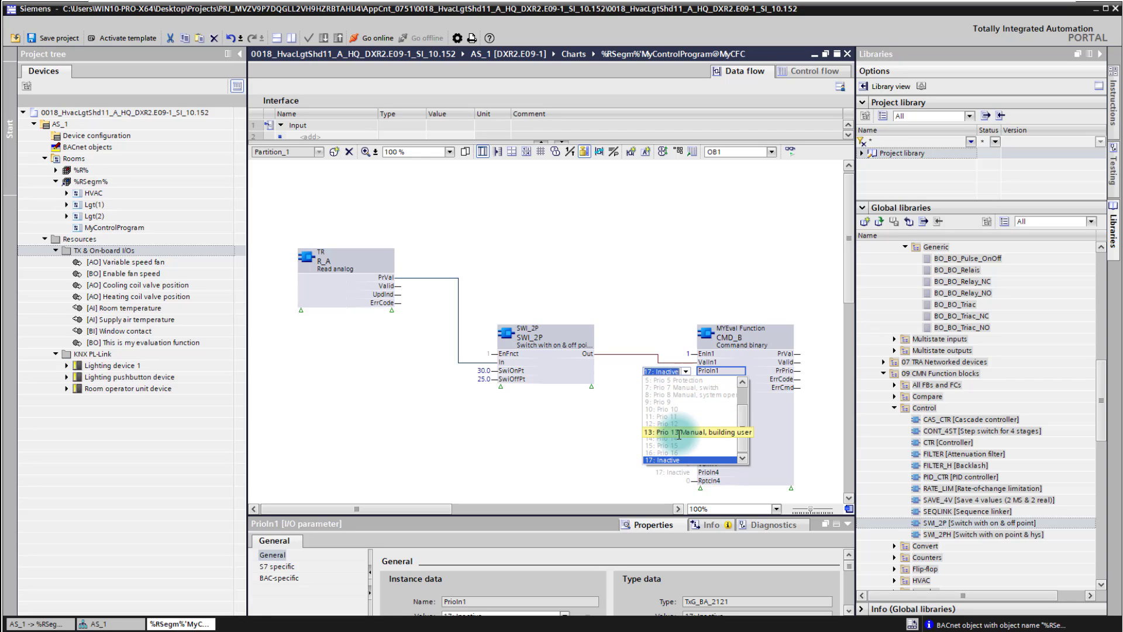
click(695, 432)
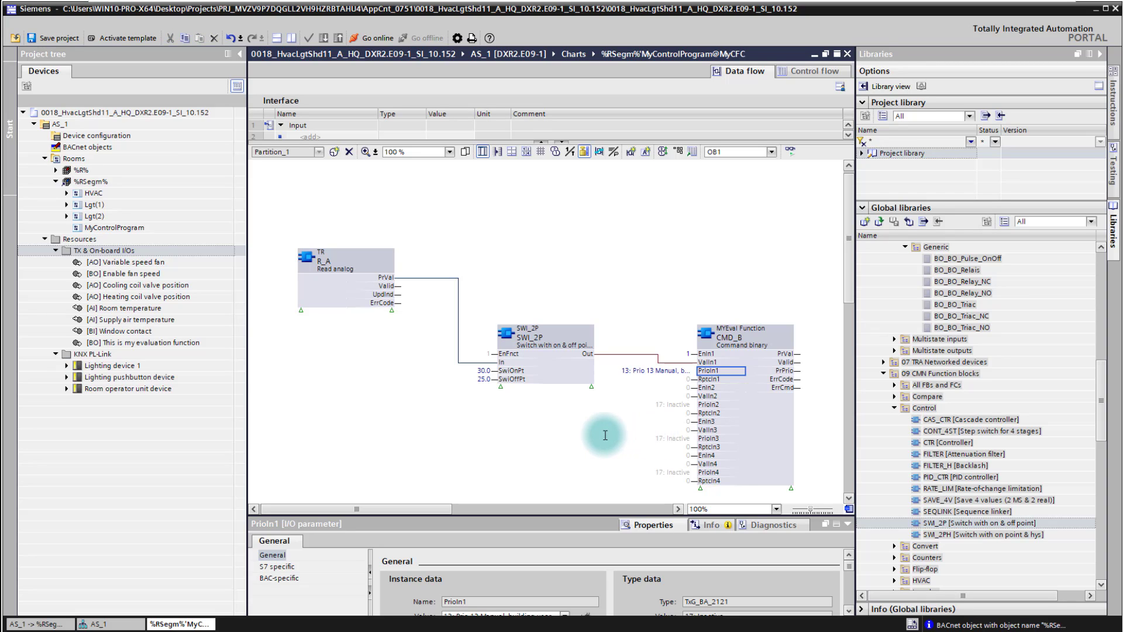
mouse_move(569, 430)
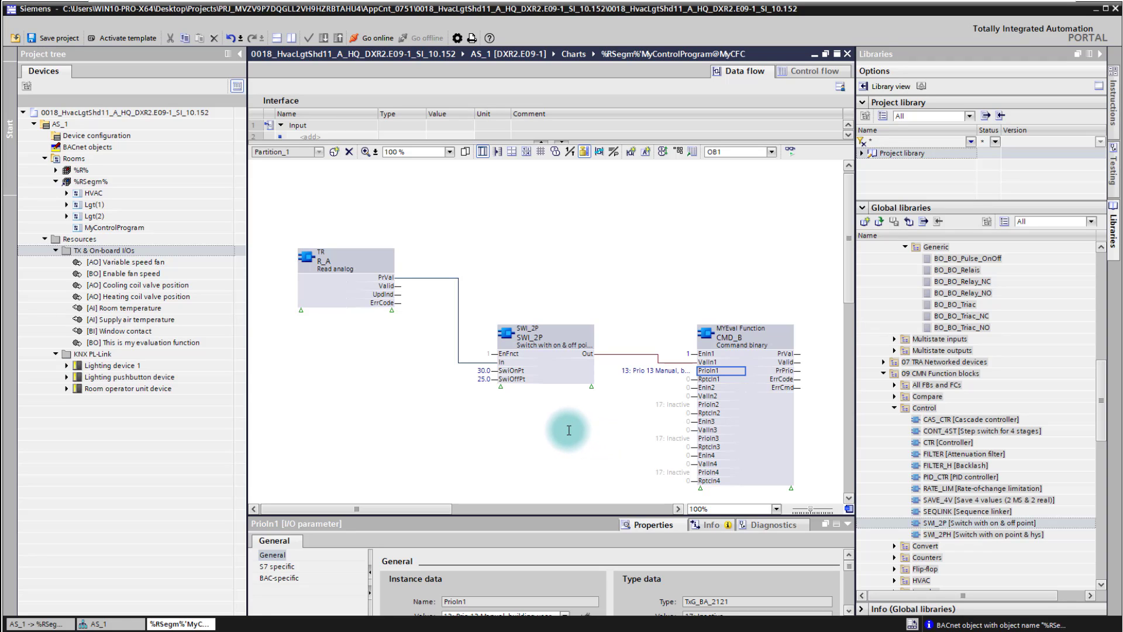
mouse_move(411, 426)
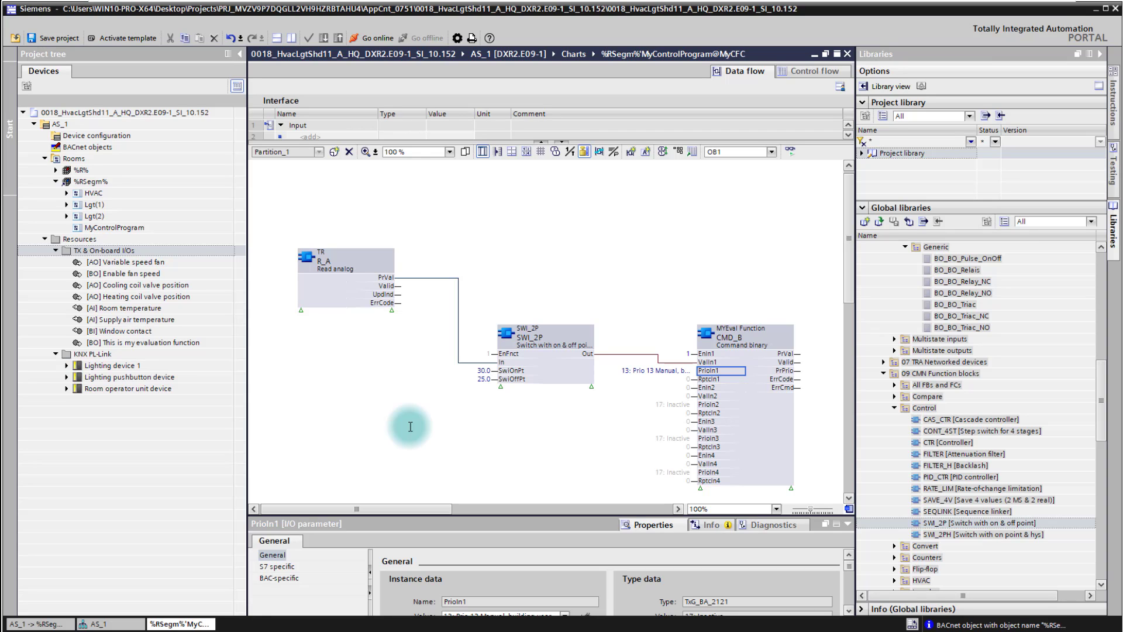
mouse_move(927, 397)
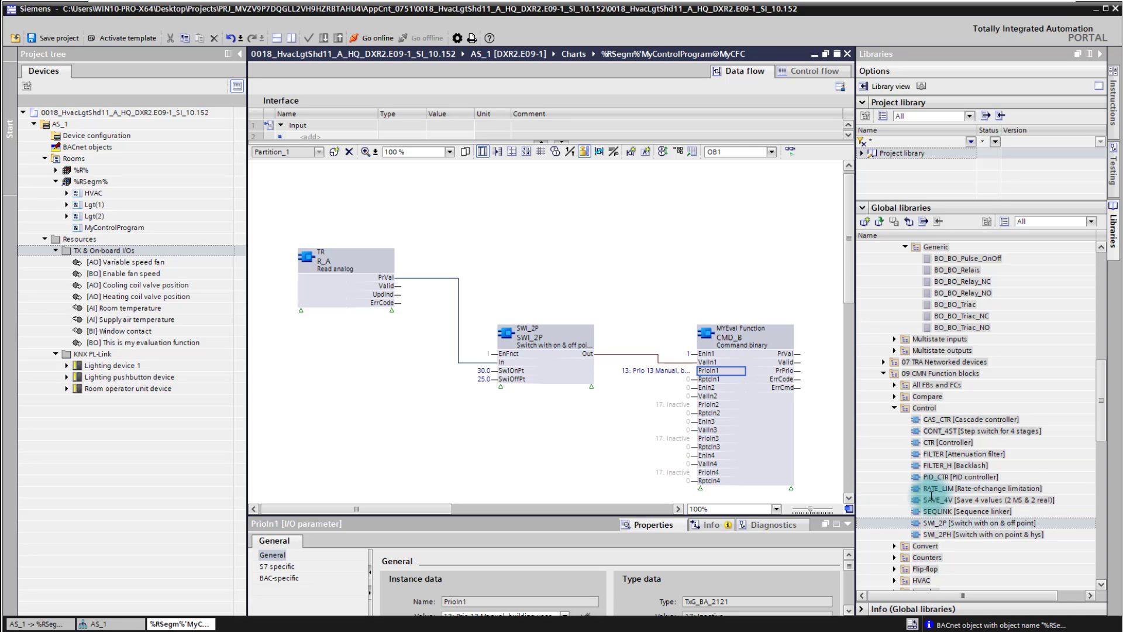
click(94, 181)
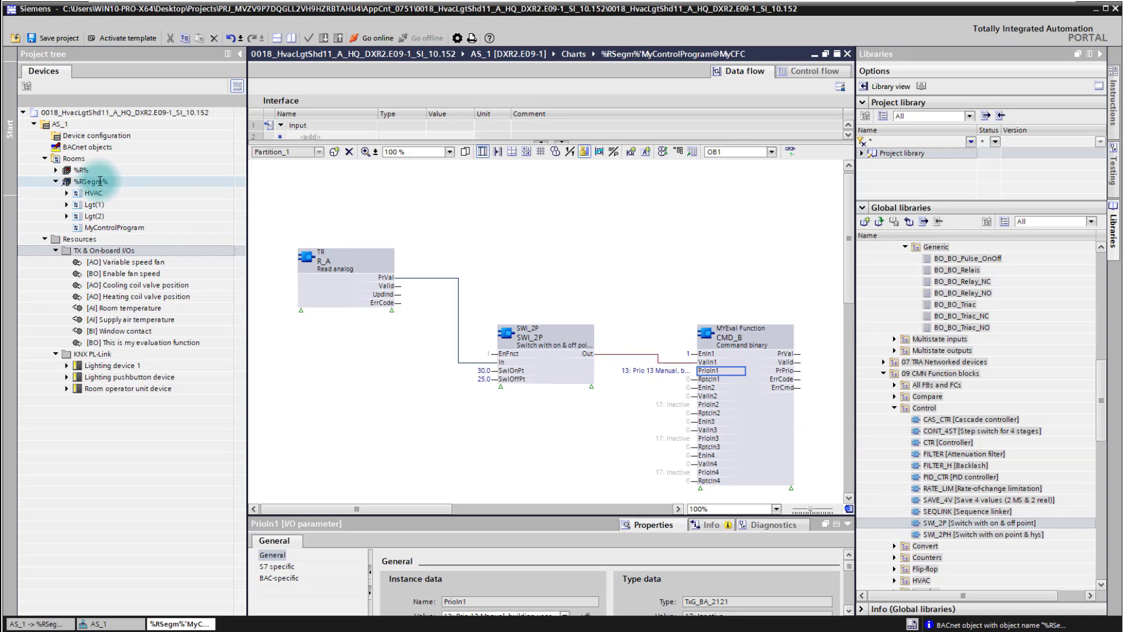
double_click(91, 181)
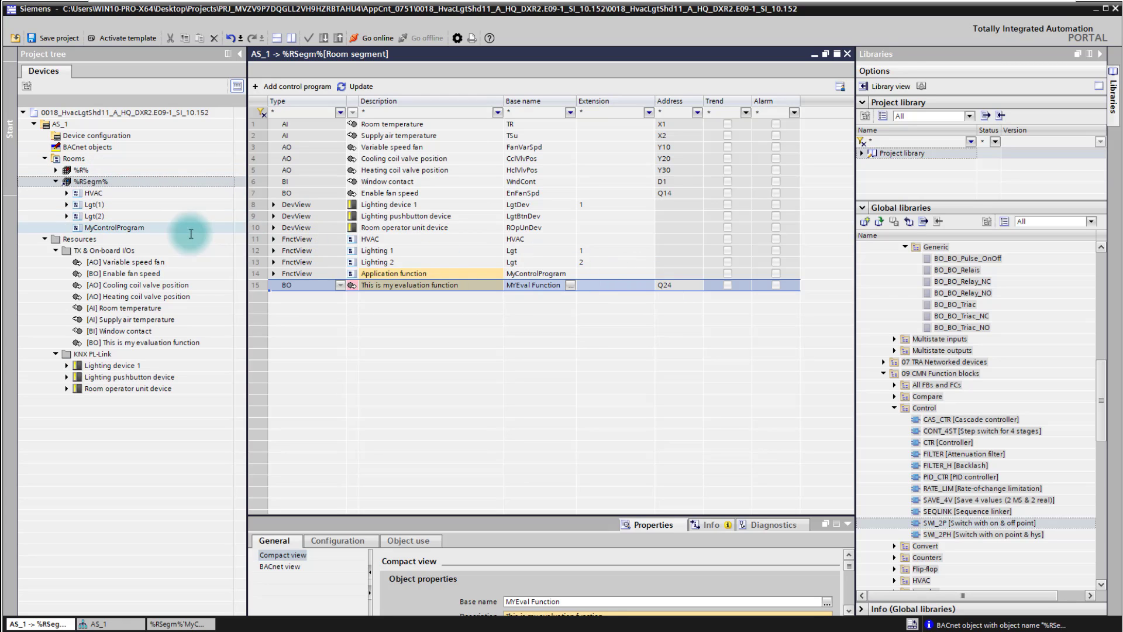
double_click(113, 227)
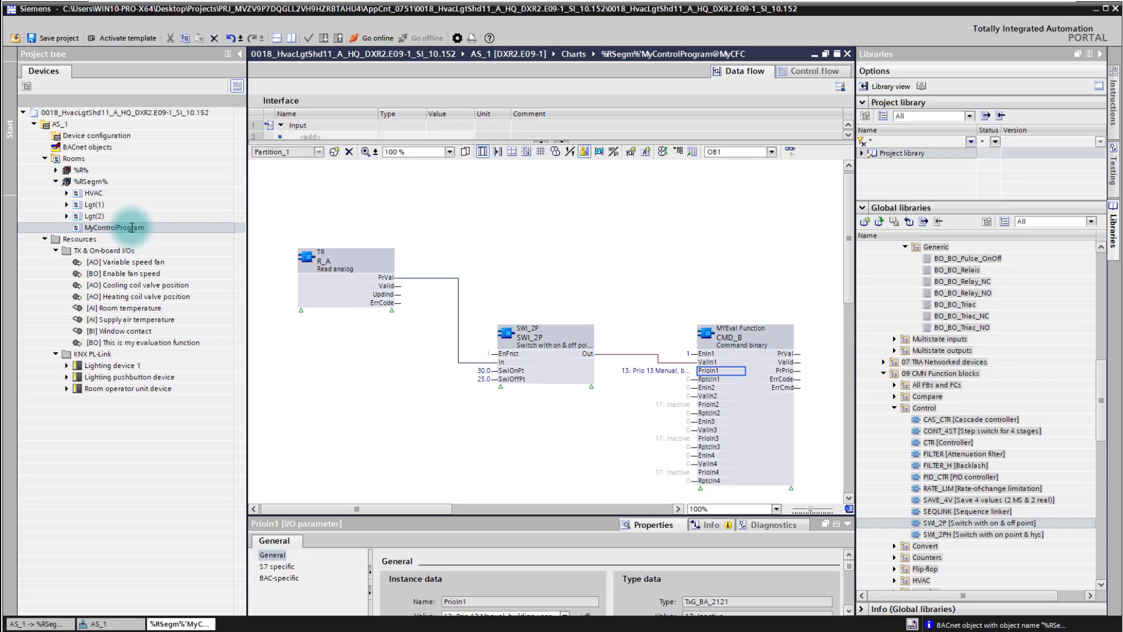